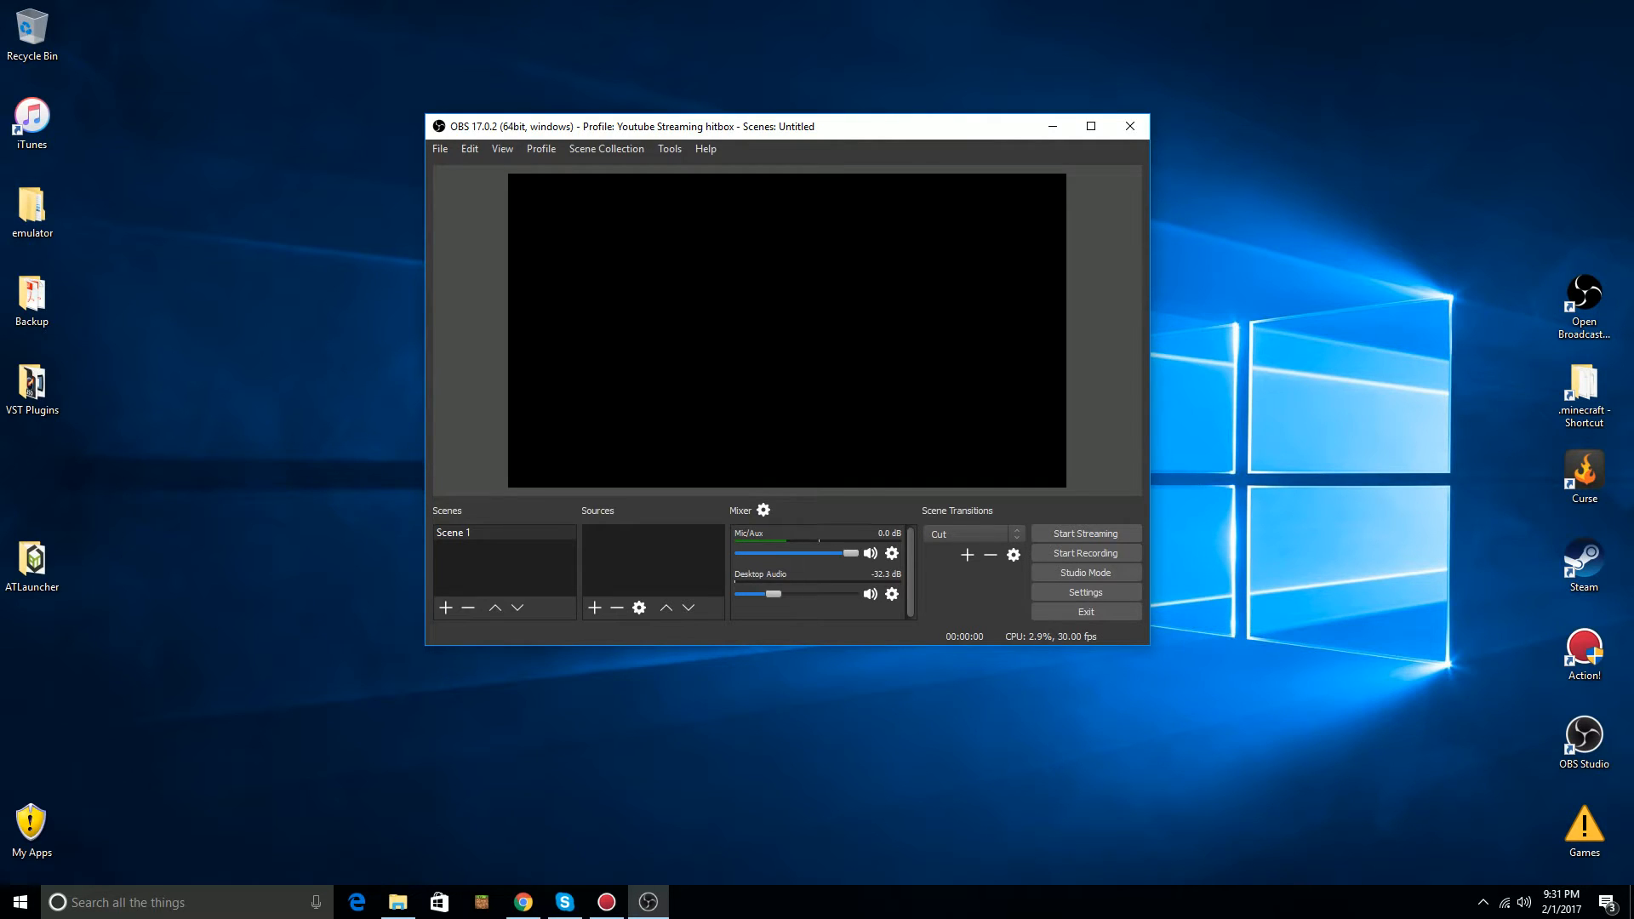
# Add a new Image source to Scene 1 with the default name, leaving its picture unset
pyautogui.click(594, 608)
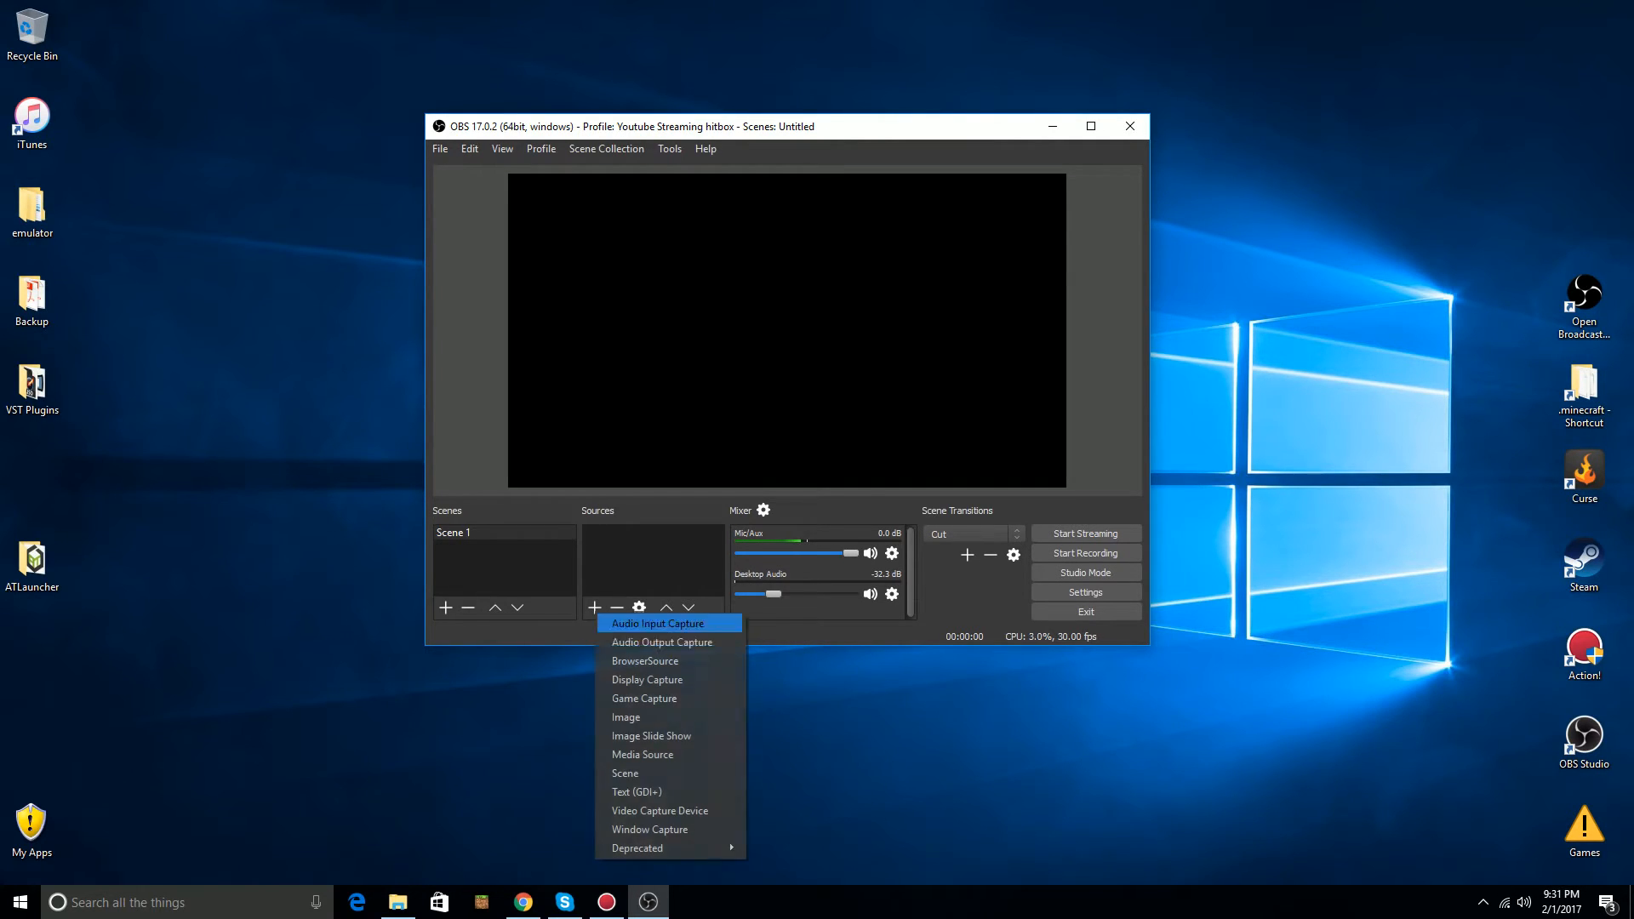
pyautogui.moveTo(627, 717)
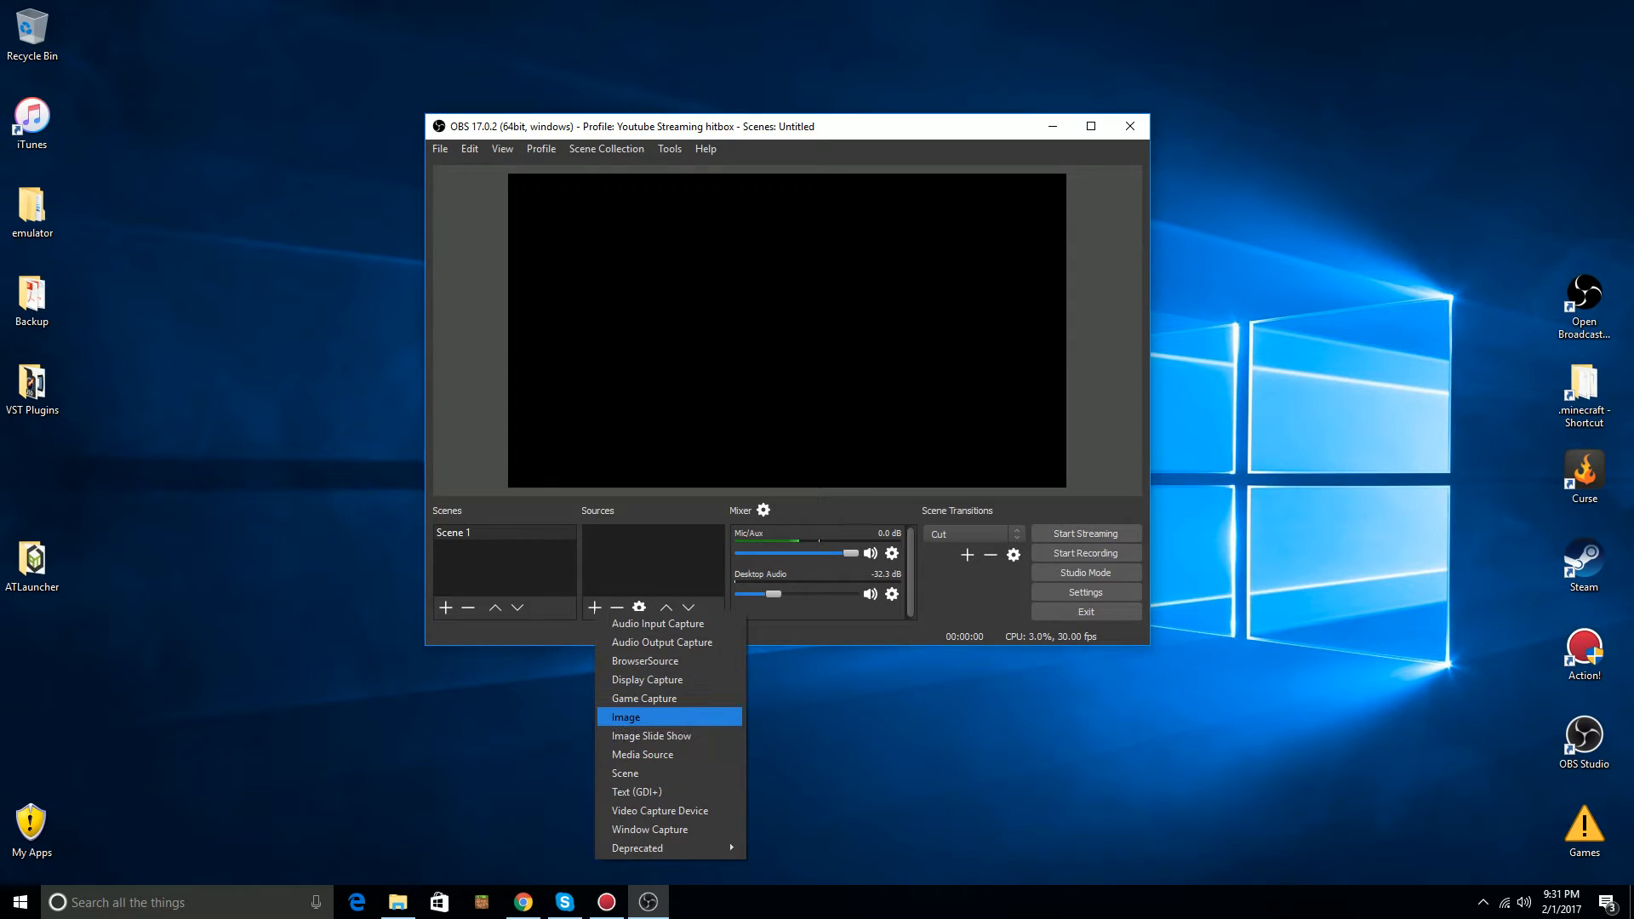
pyautogui.click(627, 717)
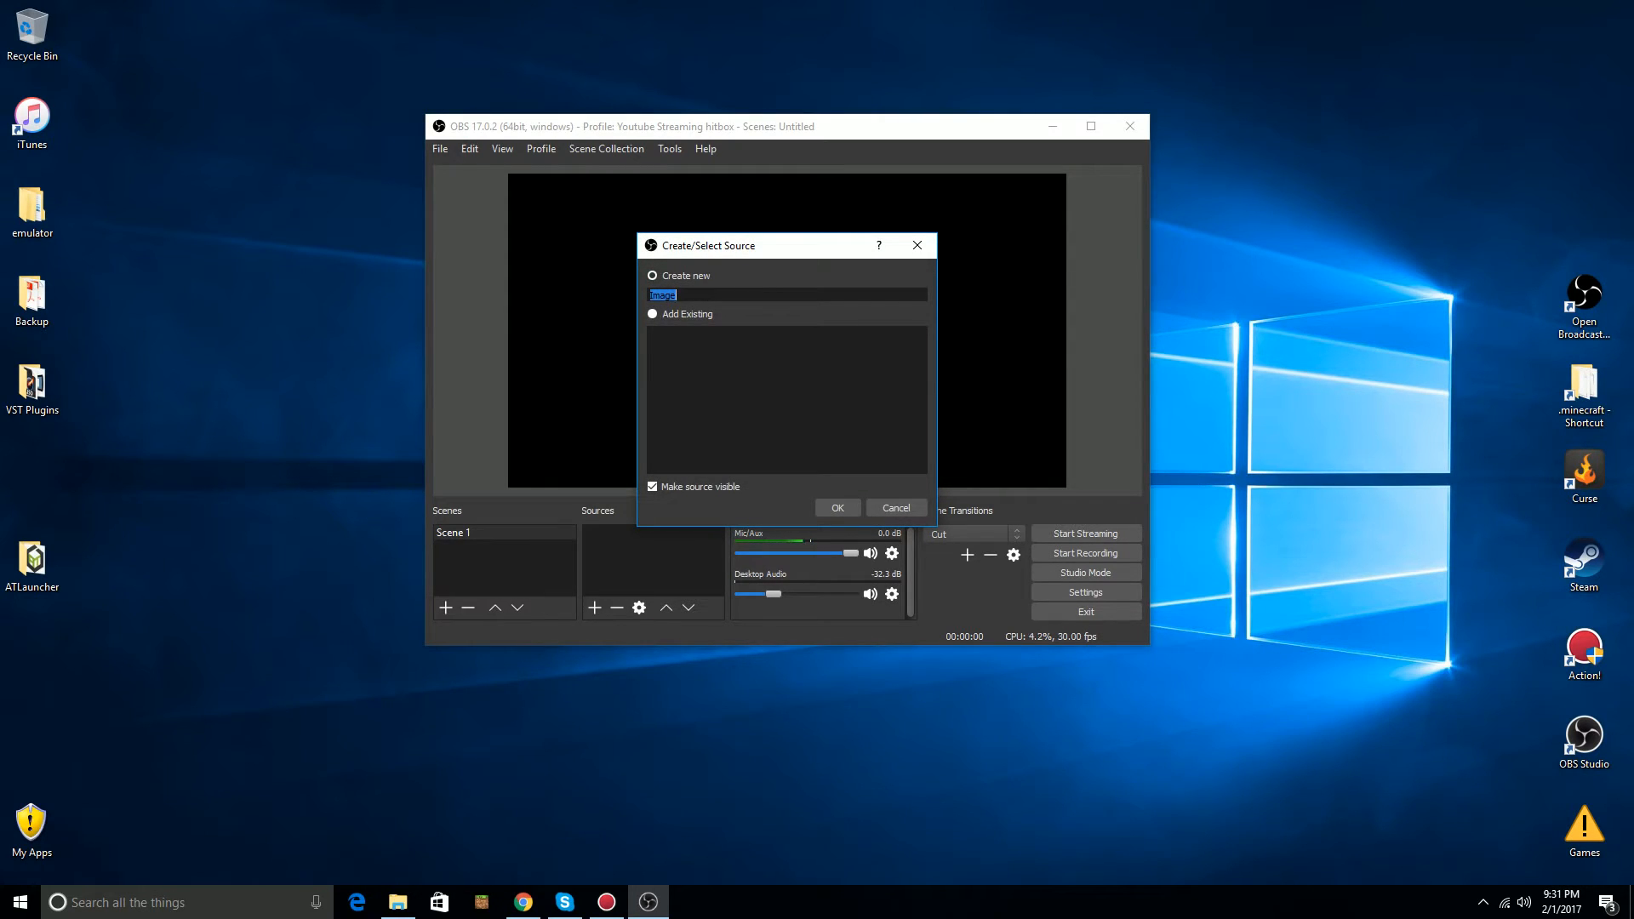
pyautogui.click(838, 507)
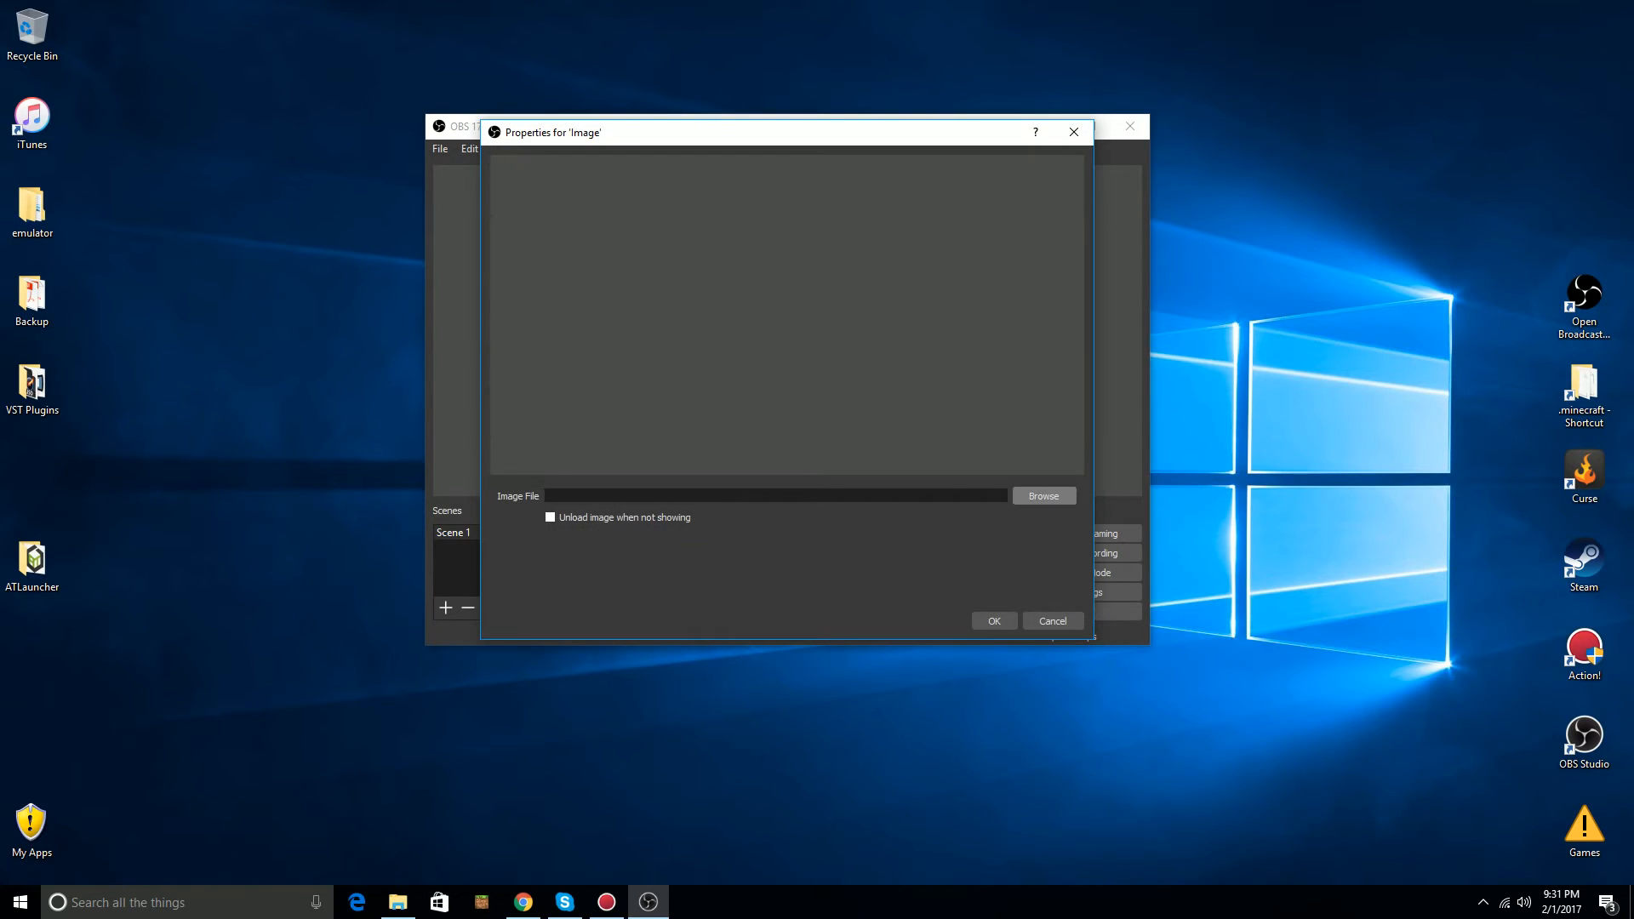
pyautogui.click(1043, 495)
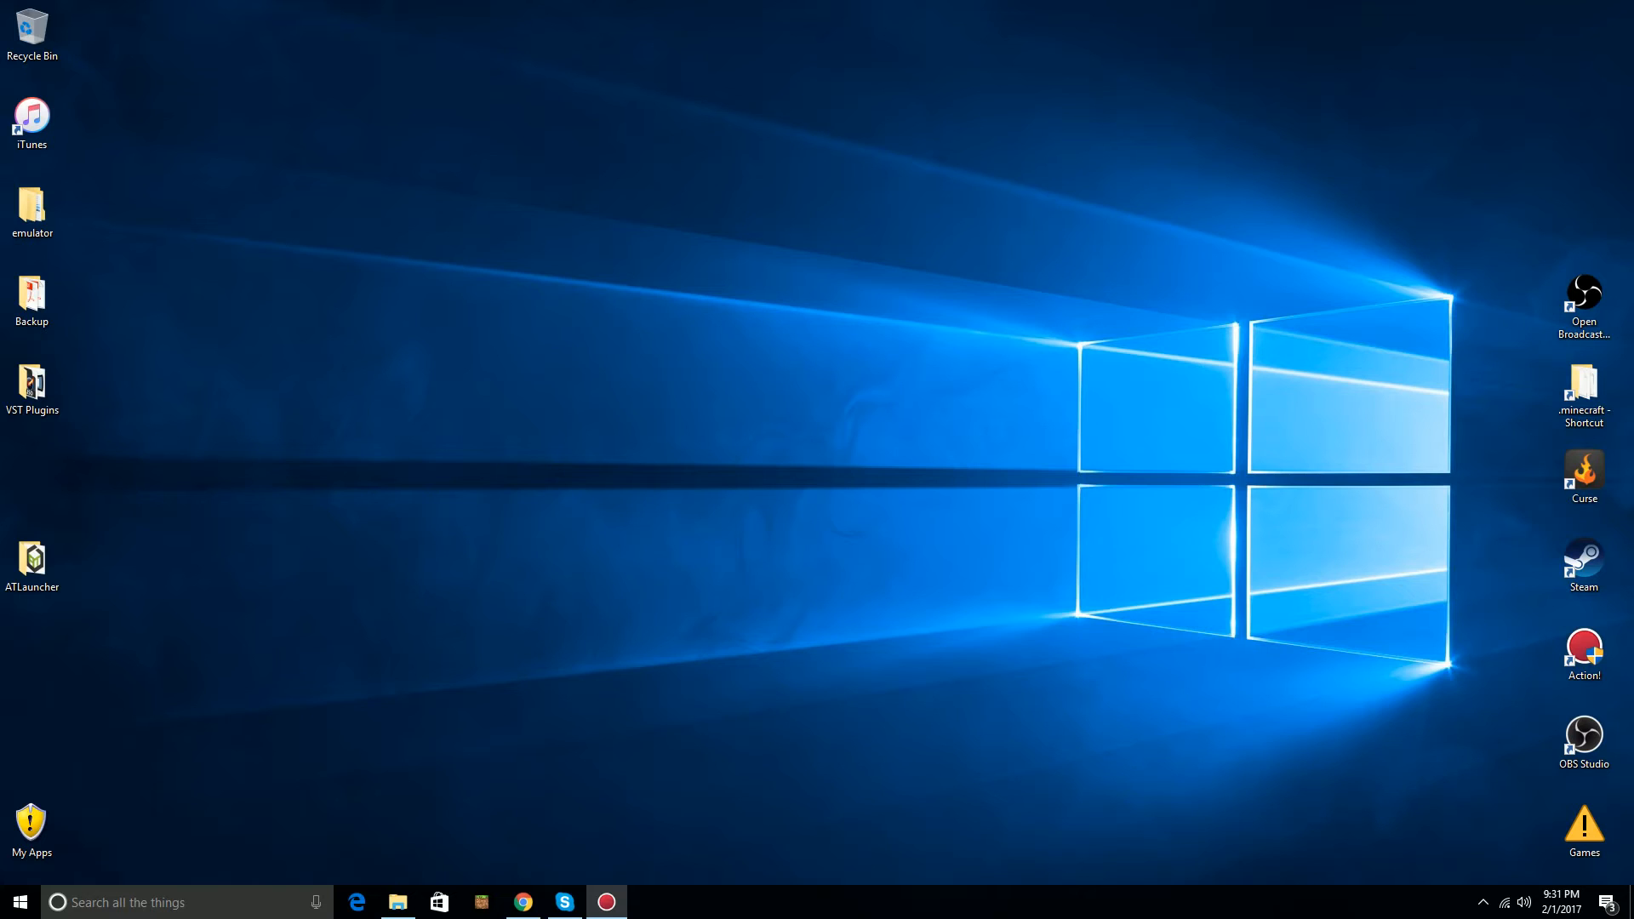
# Relaunch OBS Studio from its desktop shortcut
pyautogui.click(1583, 735)
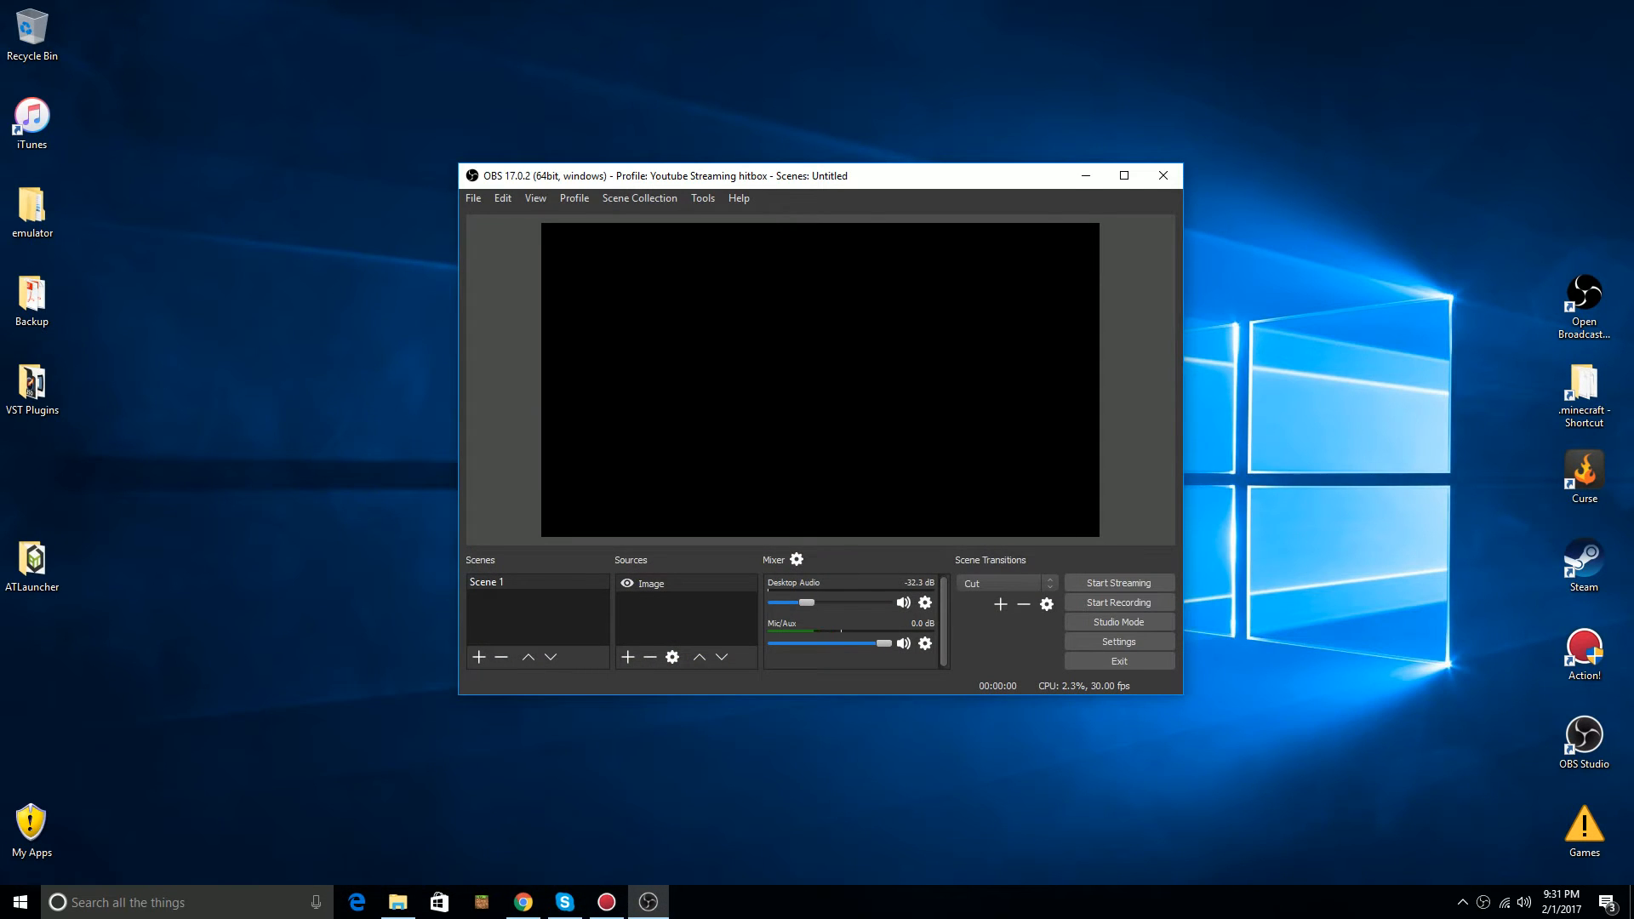
pyautogui.moveTo(819, 175); pyautogui.dragTo(839, 179)
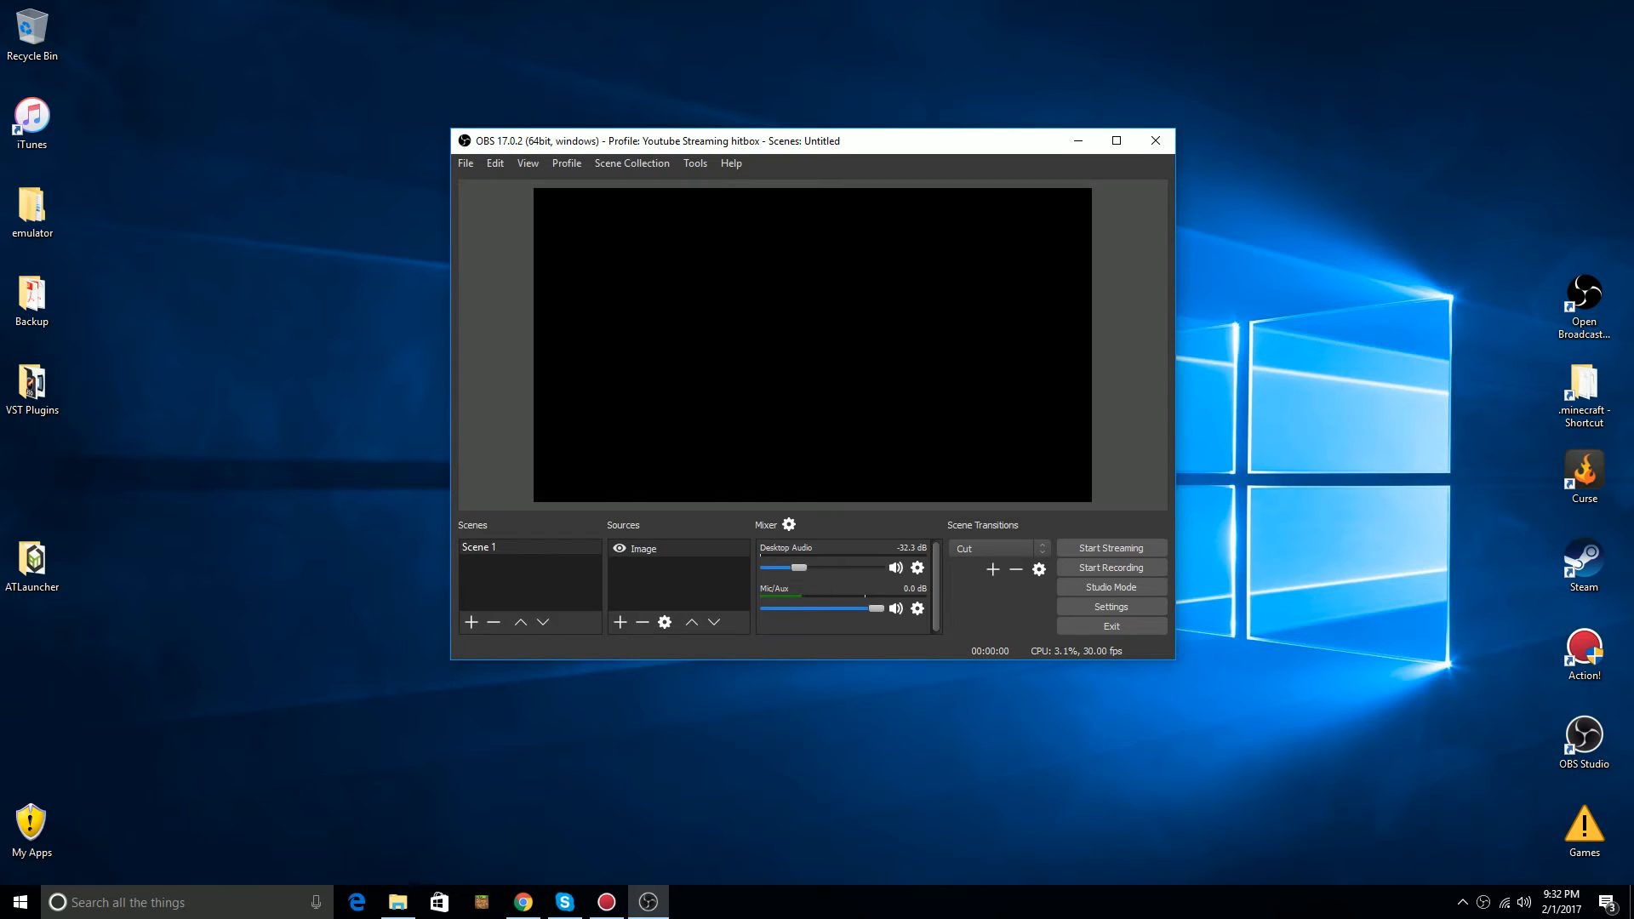
# Browse for the Image source's file into C: > video reviews > Graphics
pyautogui.doubleClick(644, 548)
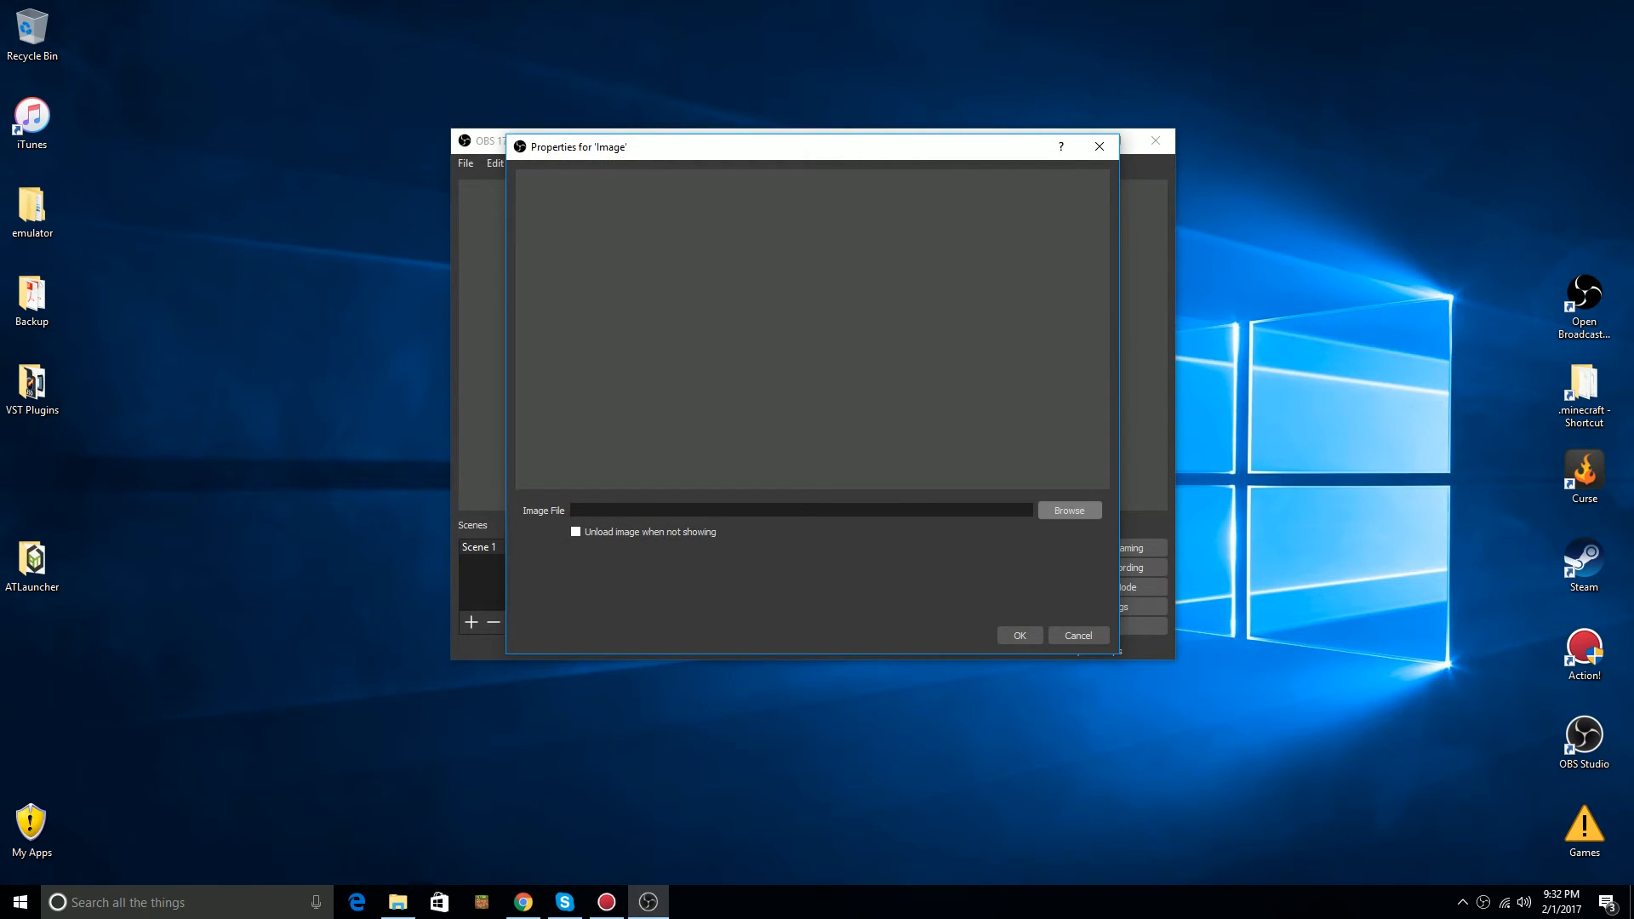
pyautogui.click(1069, 510)
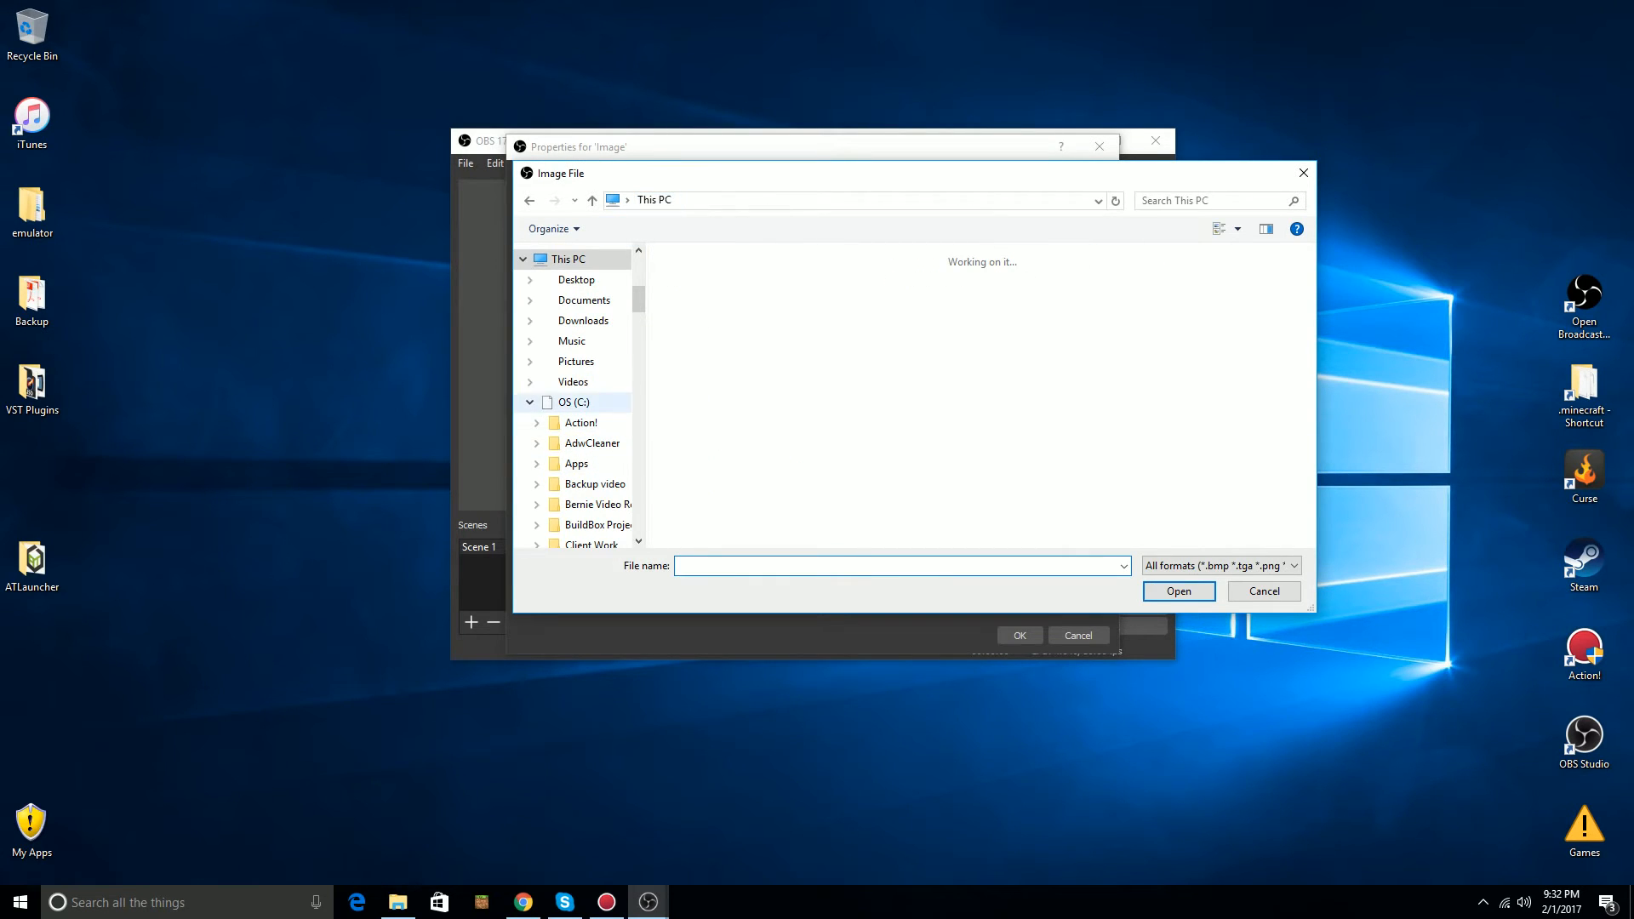
pyautogui.click(577, 401)
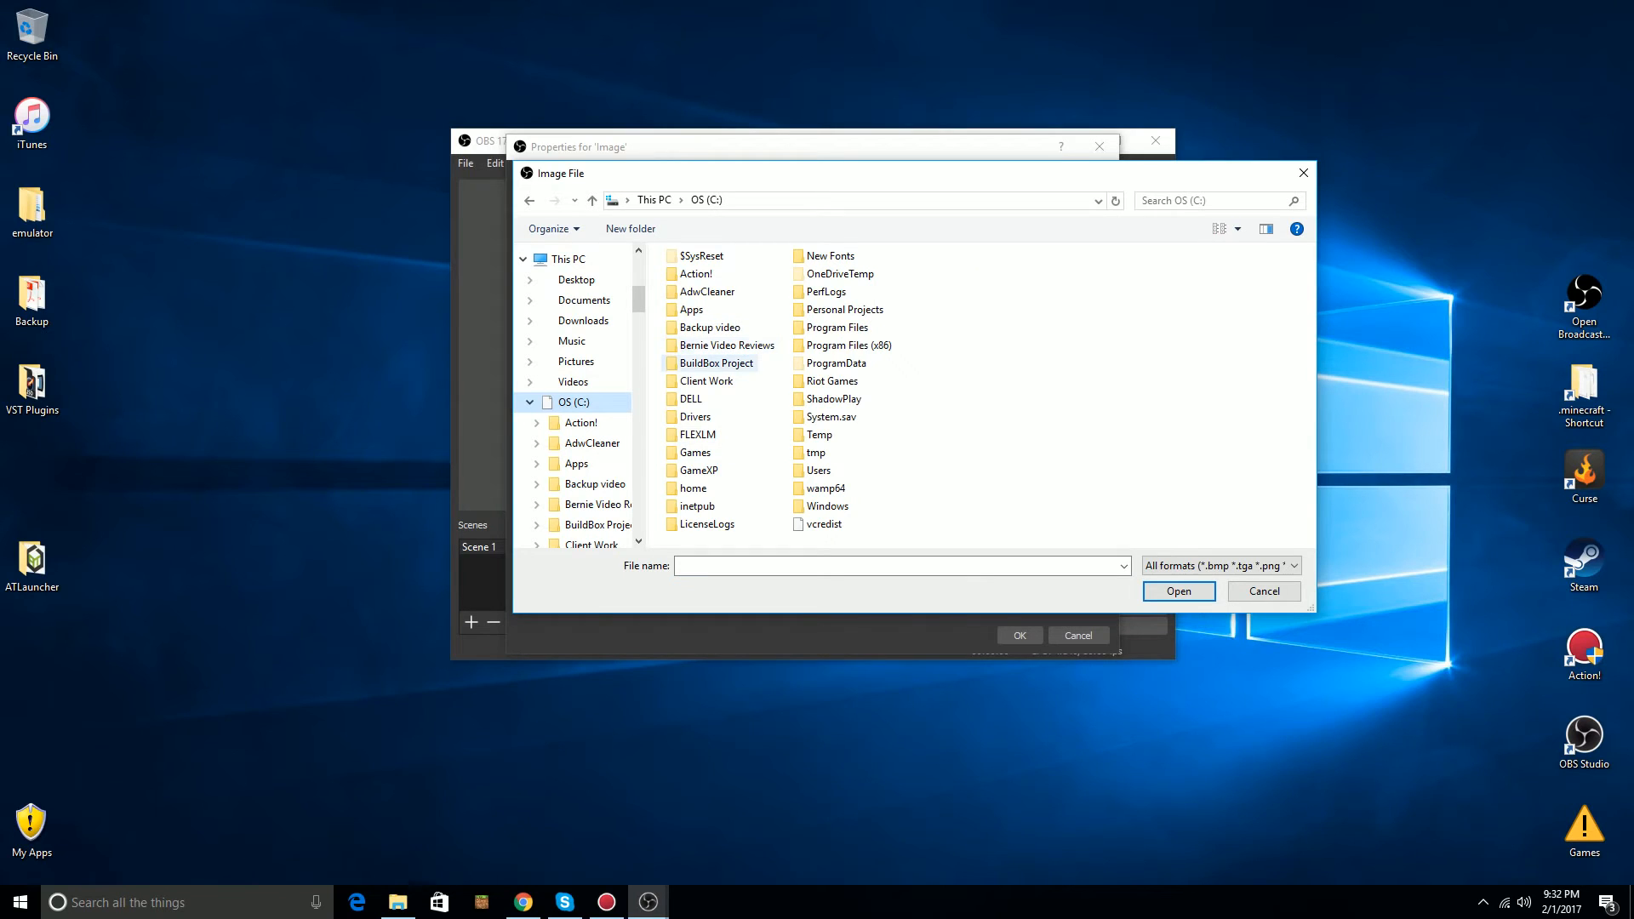
pyautogui.click(708, 328)
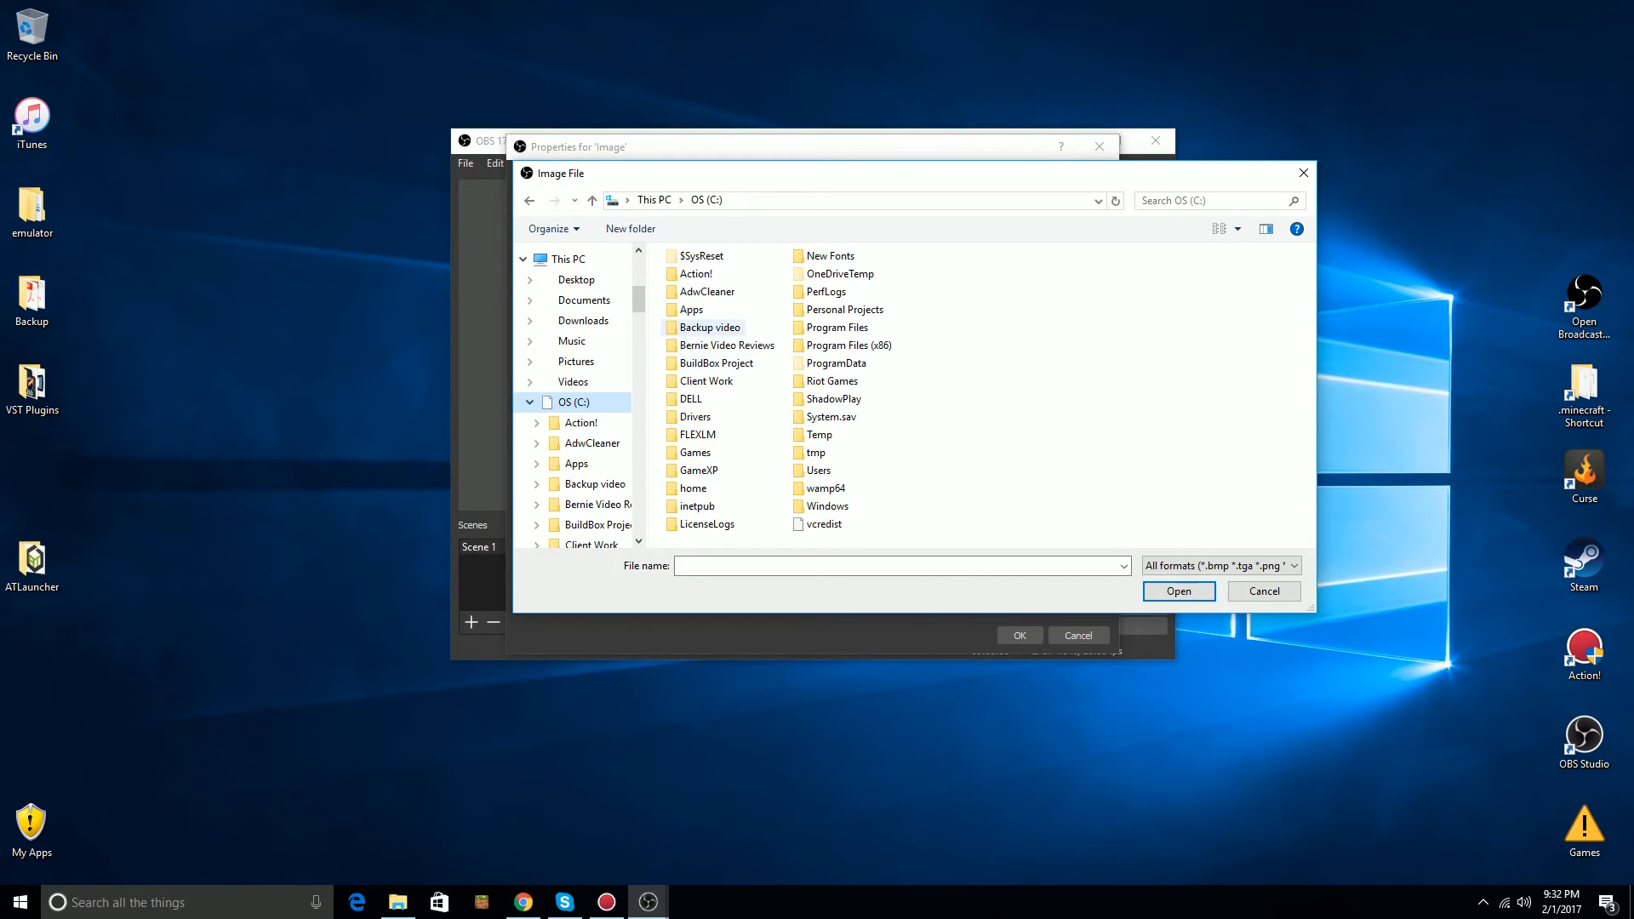
pyautogui.doubleClick(708, 329)
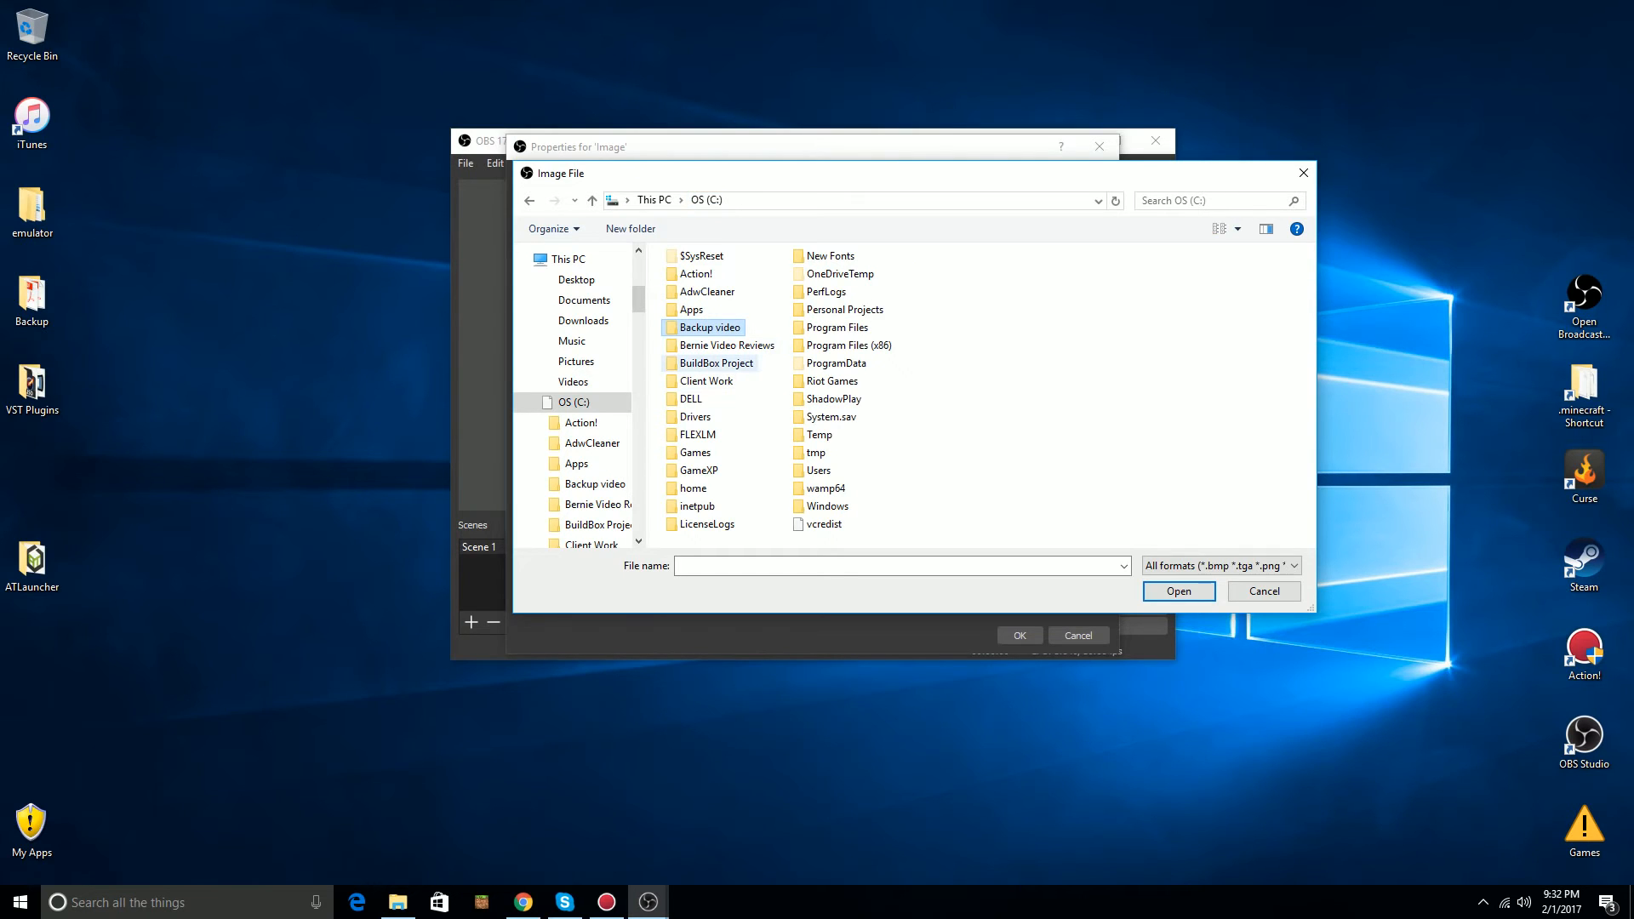
pyautogui.doubleClick(725, 344)
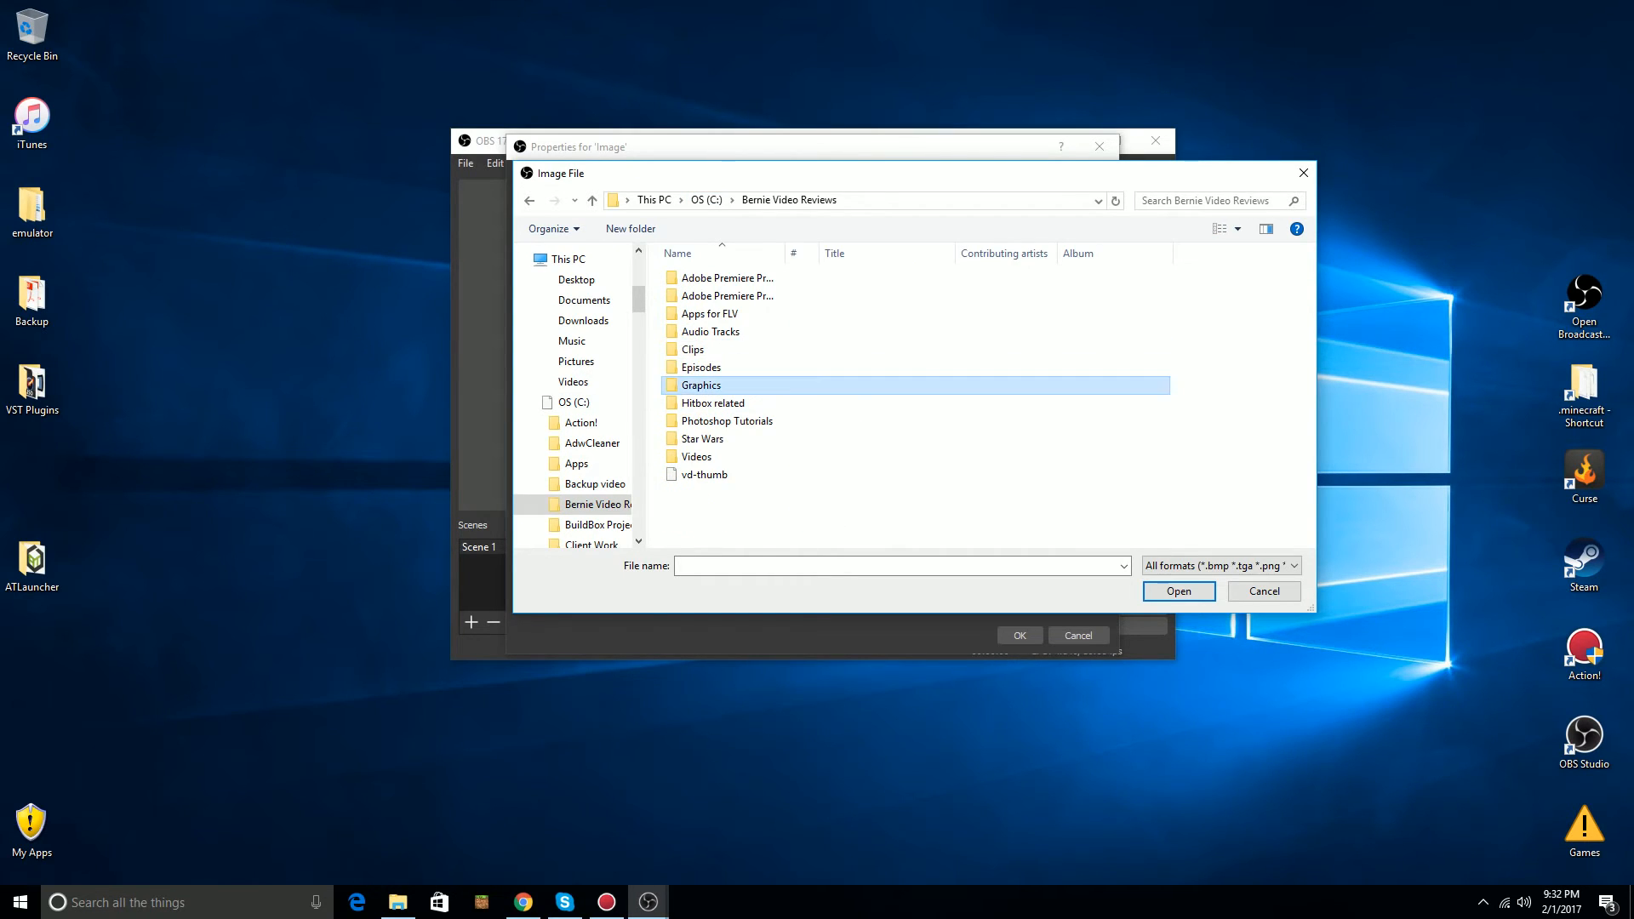
pyautogui.doubleClick(701, 385)
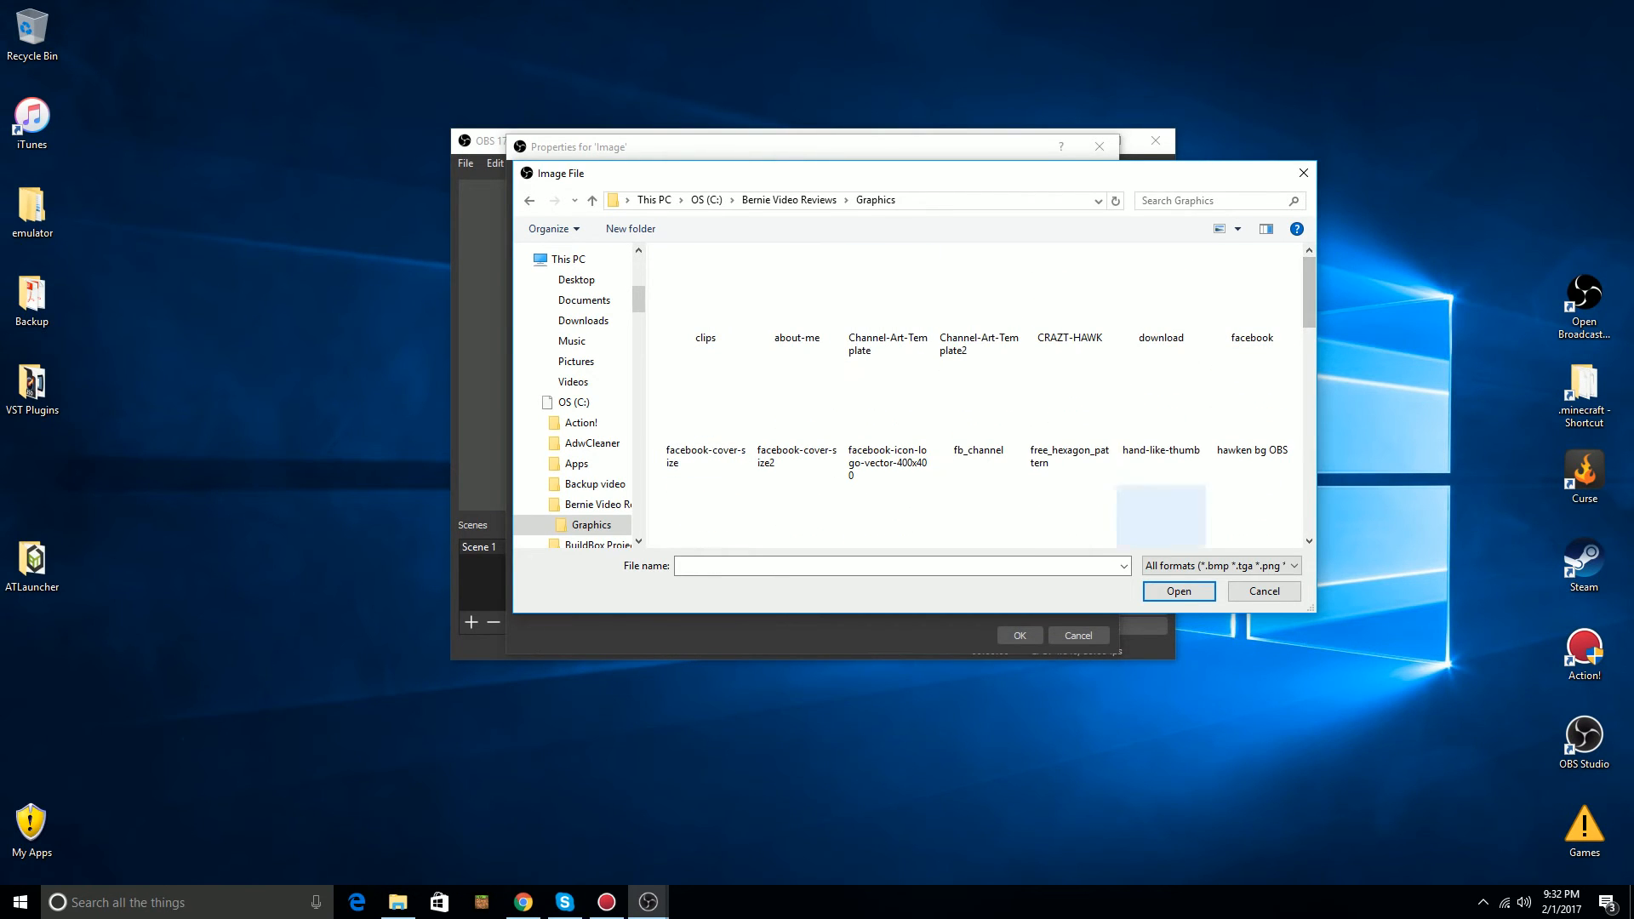
# Set the CRAZT-HAWK image as the Image source so it fills the preview
pyautogui.click(1069, 296)
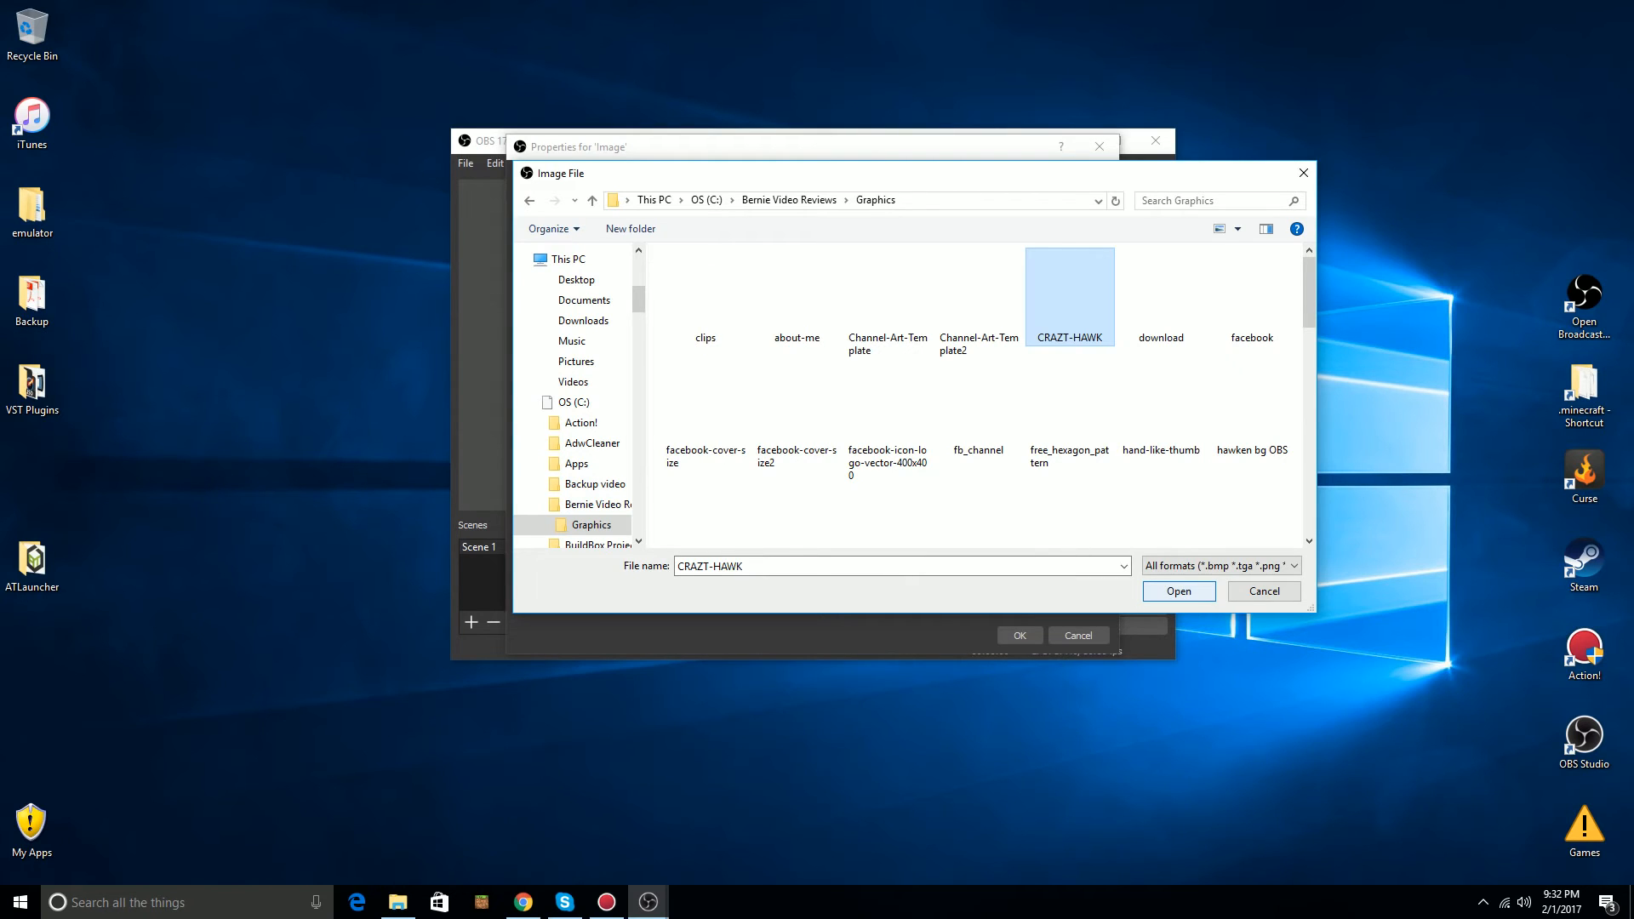
pyautogui.click(1178, 590)
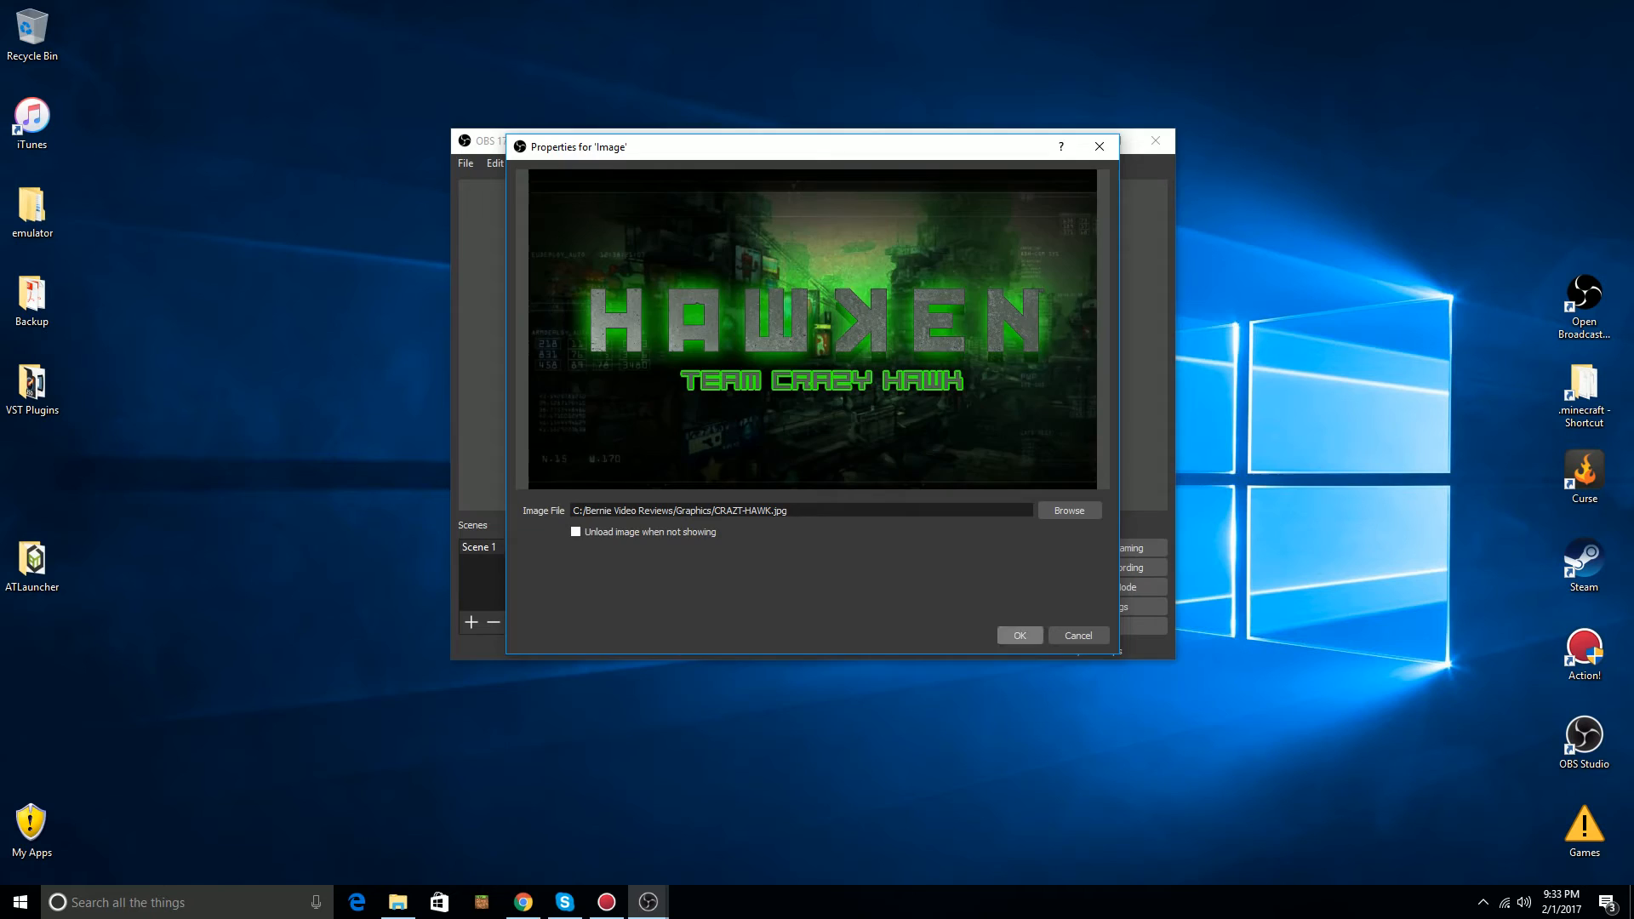
pyautogui.click(1020, 635)
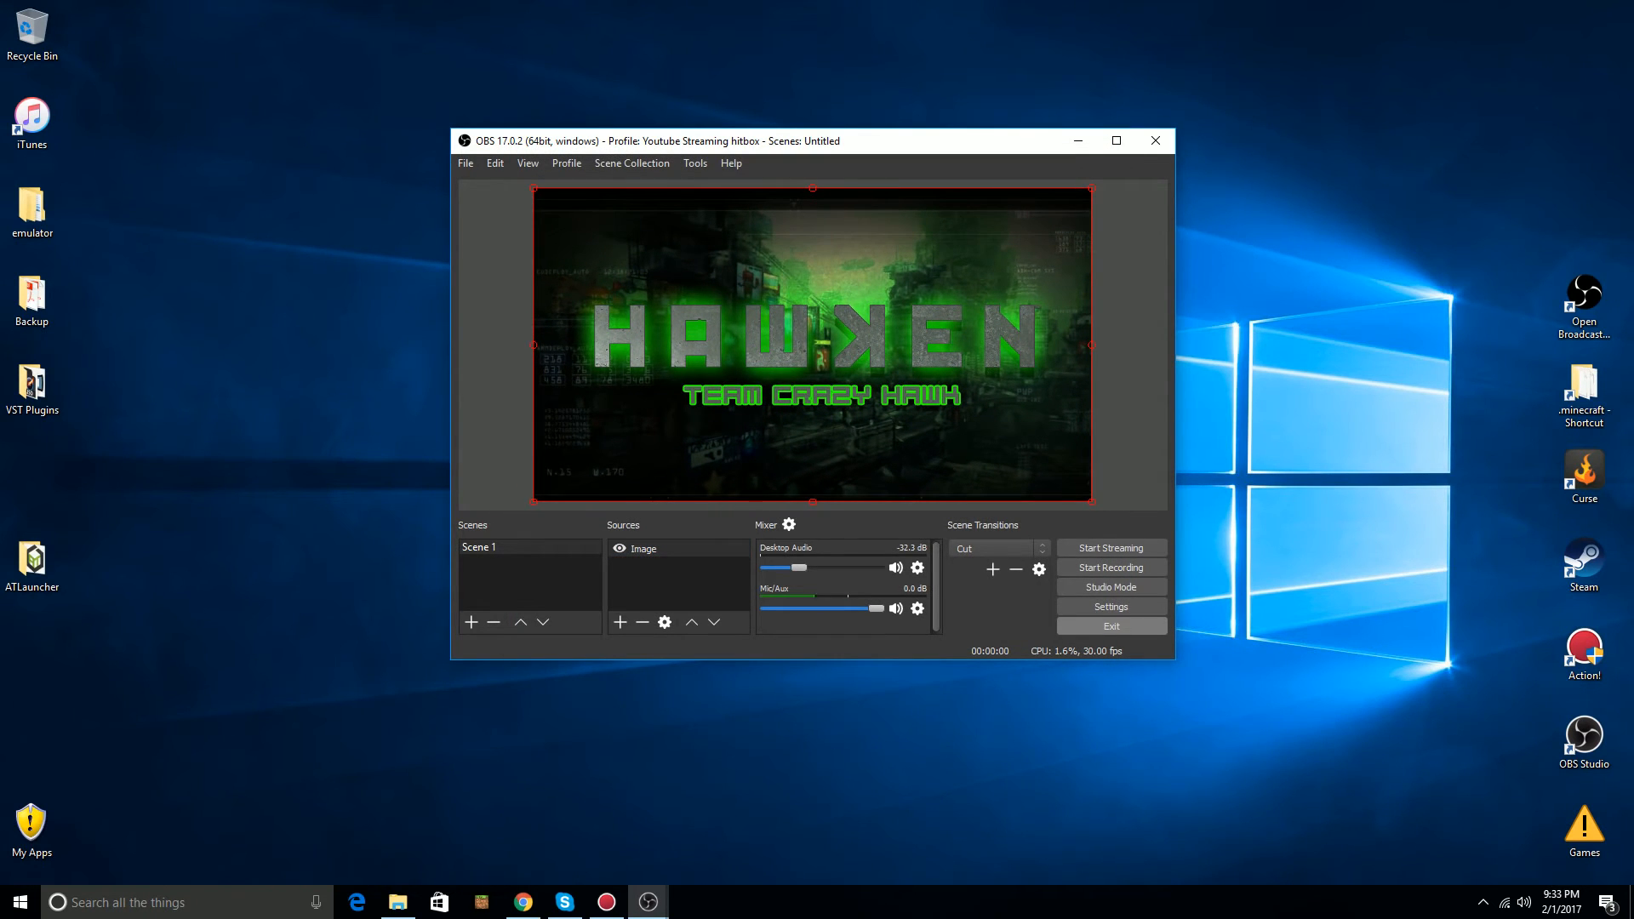
# Close OBS Studio and relaunch it from the desktop shortcut with the HAWKEN scene intact
pyautogui.click(1154, 140)
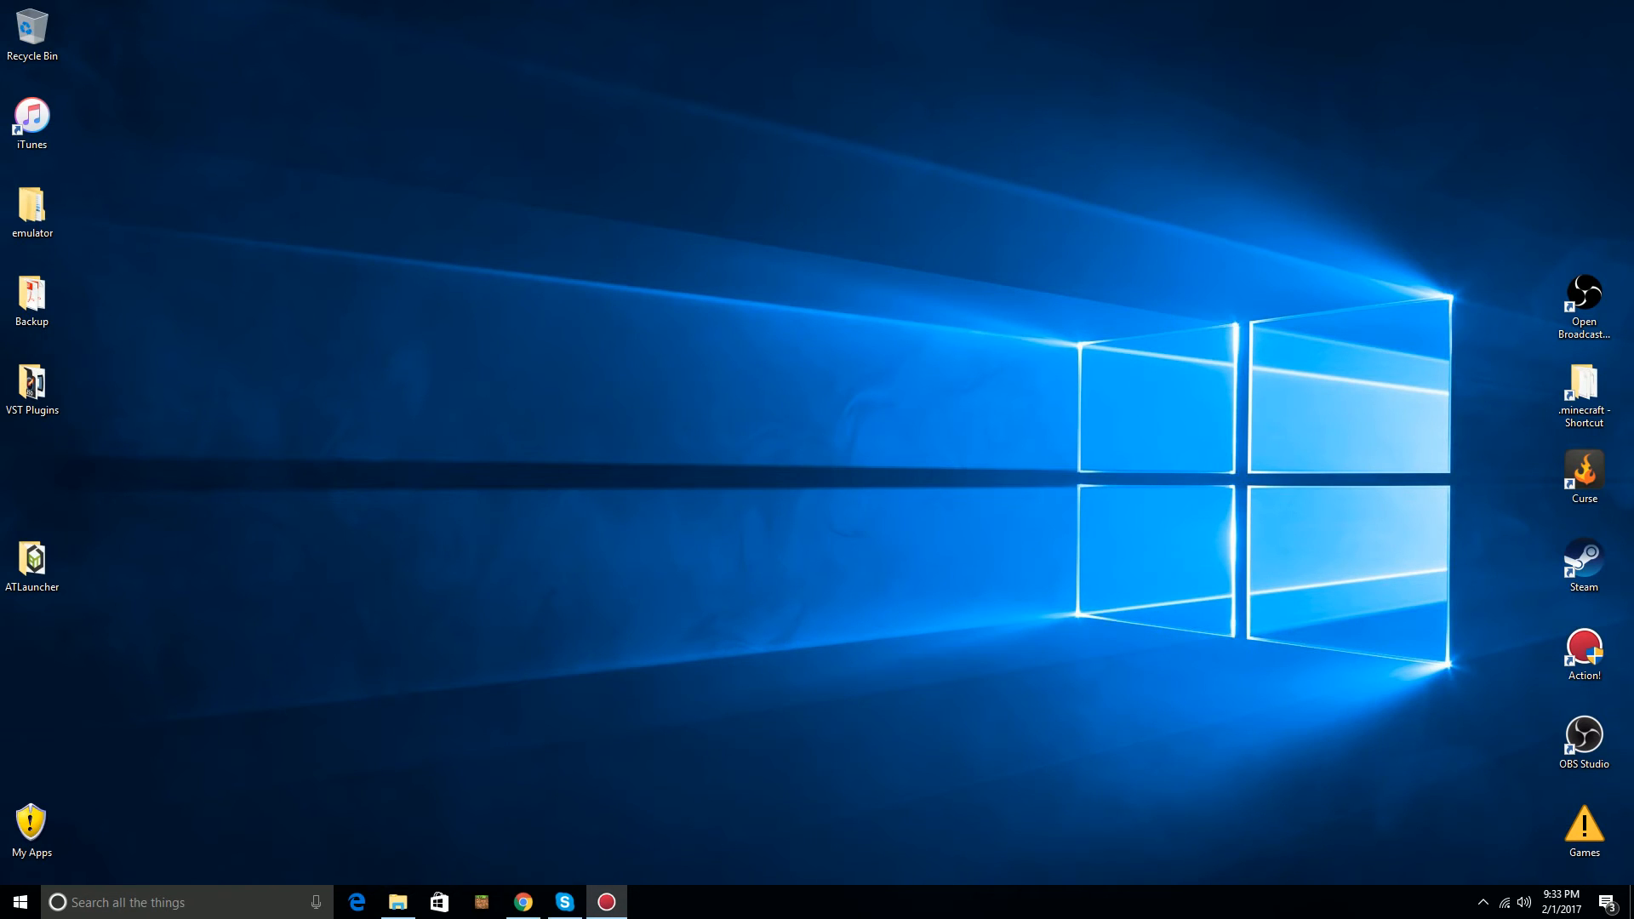
pyautogui.click(1583, 735)
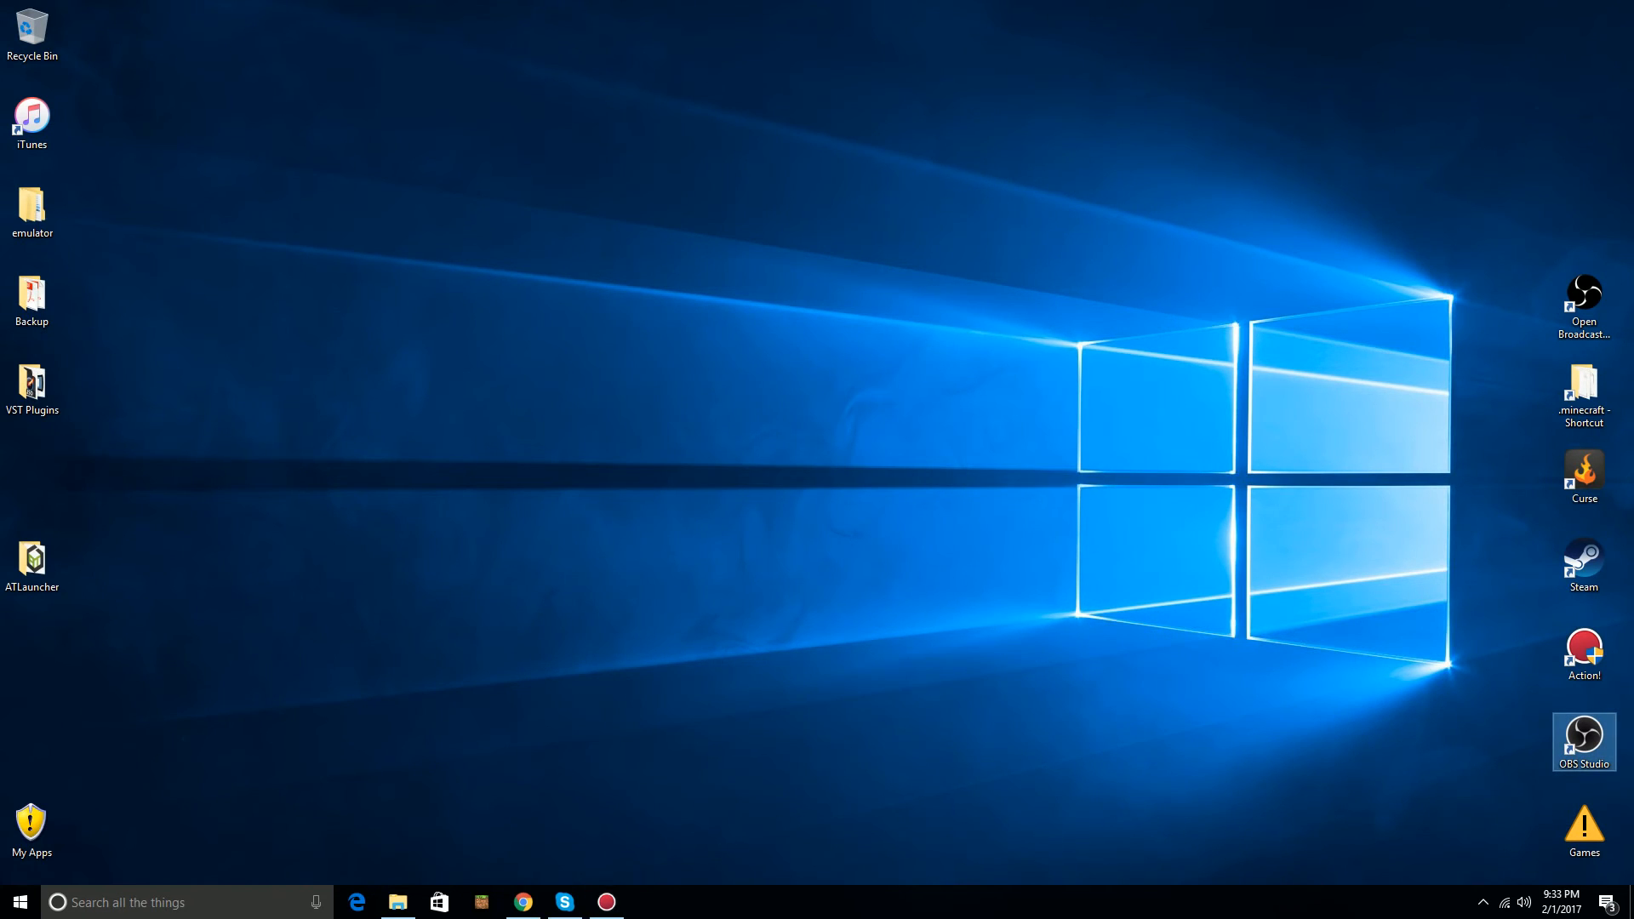
pyautogui.doubleClick(1585, 736)
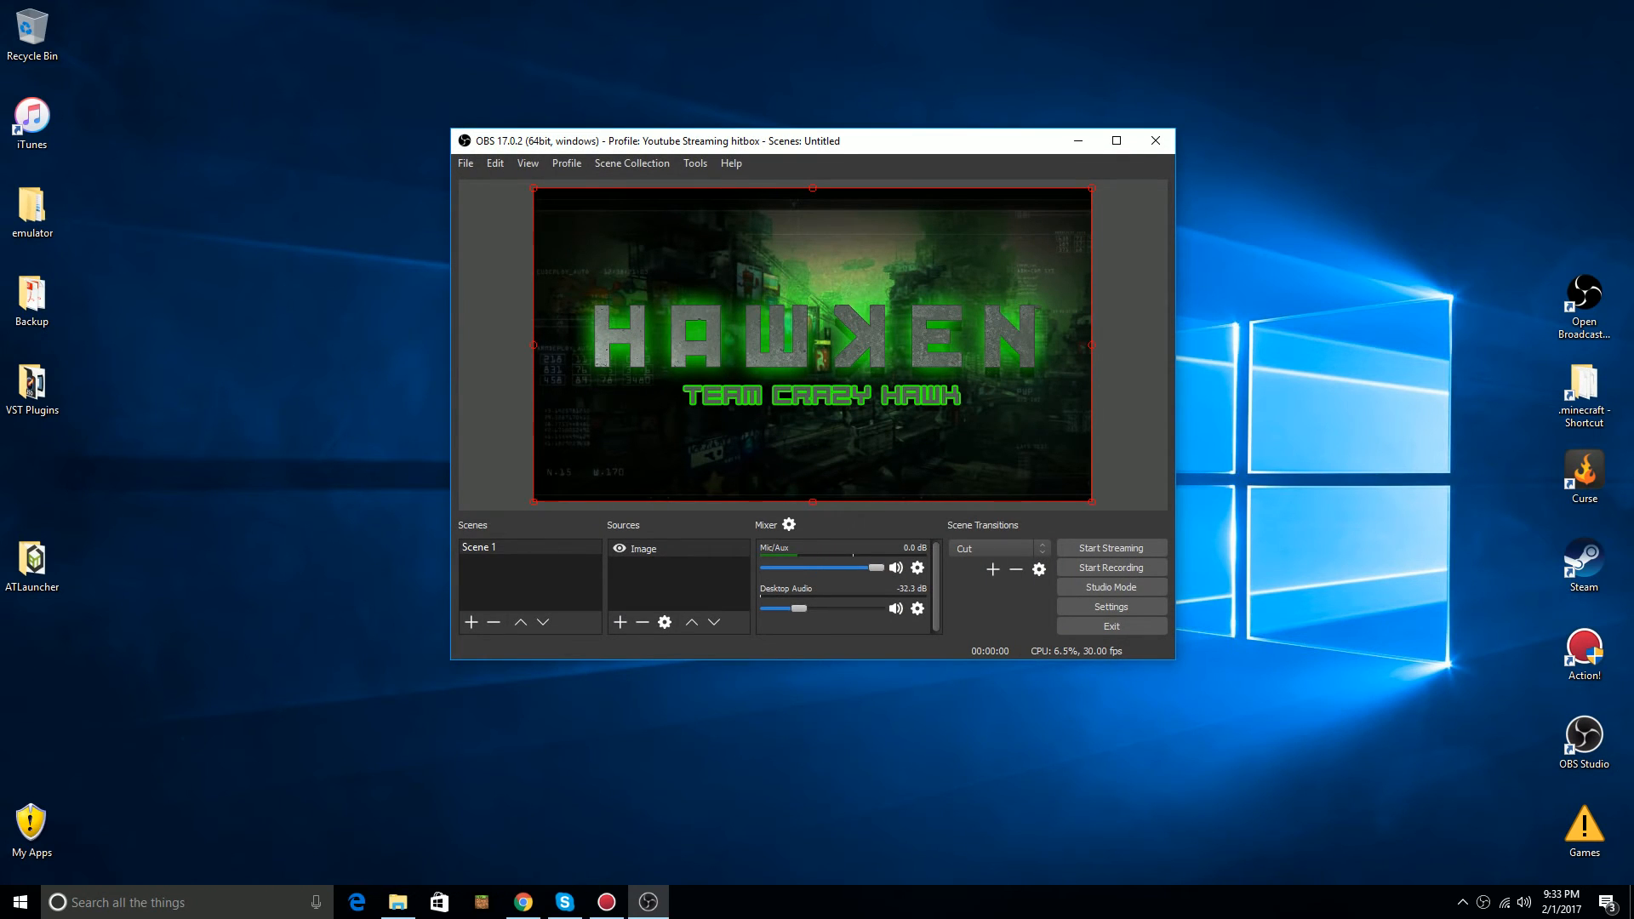
# Add a Video Capture Device webcam source with default name and YUV Color Range set to Full
pyautogui.click(620, 623)
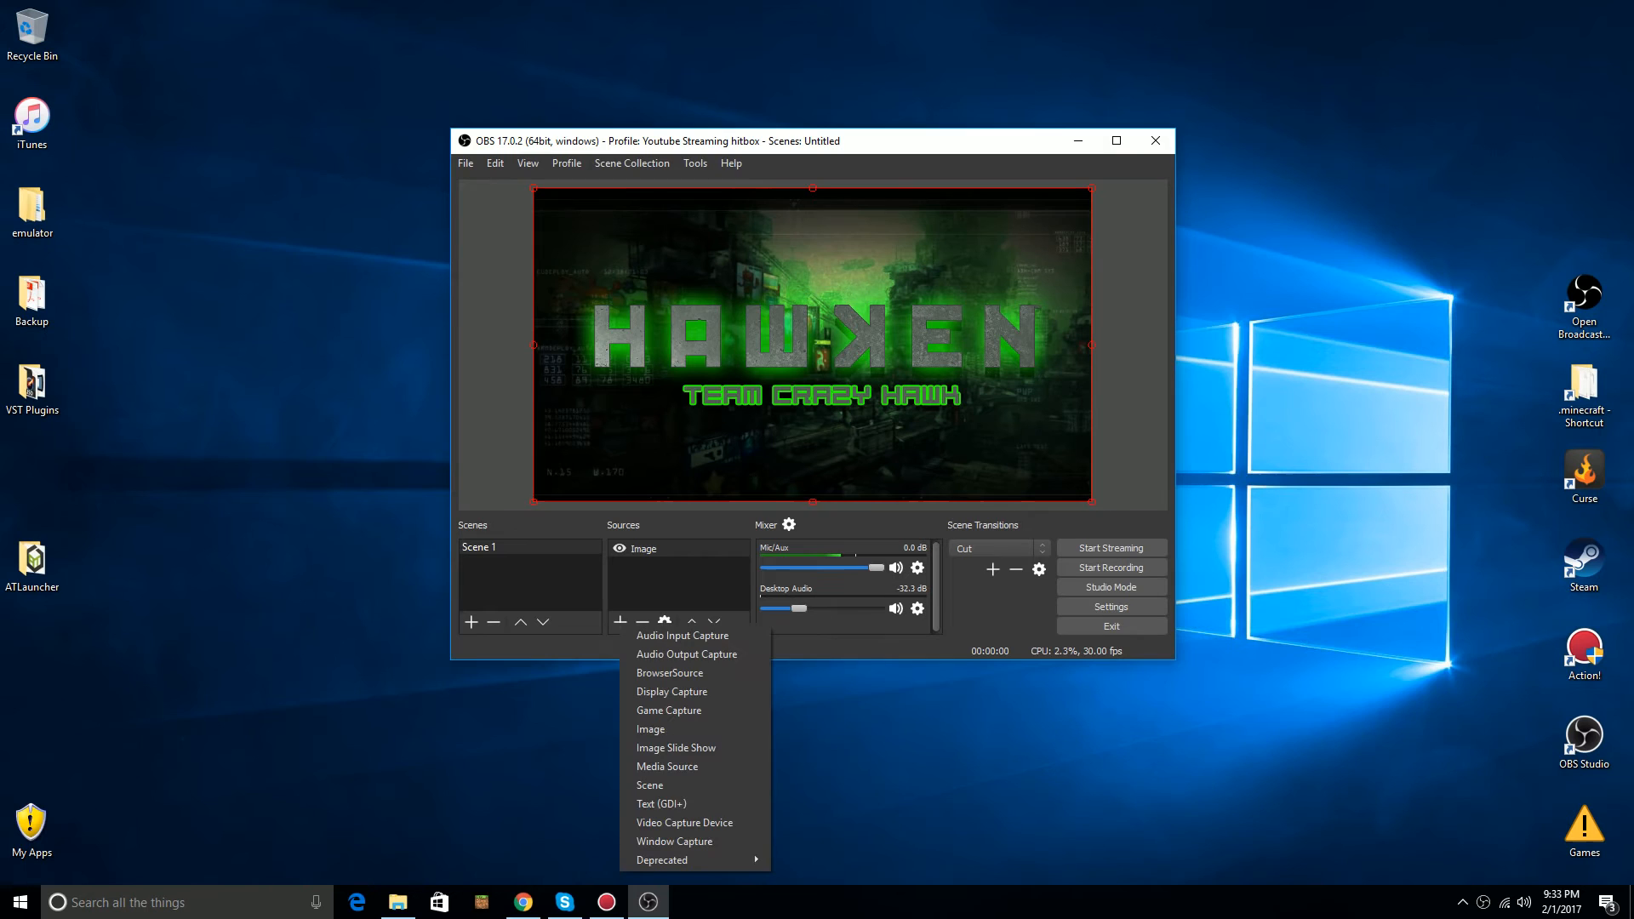
pyautogui.moveTo(684, 823)
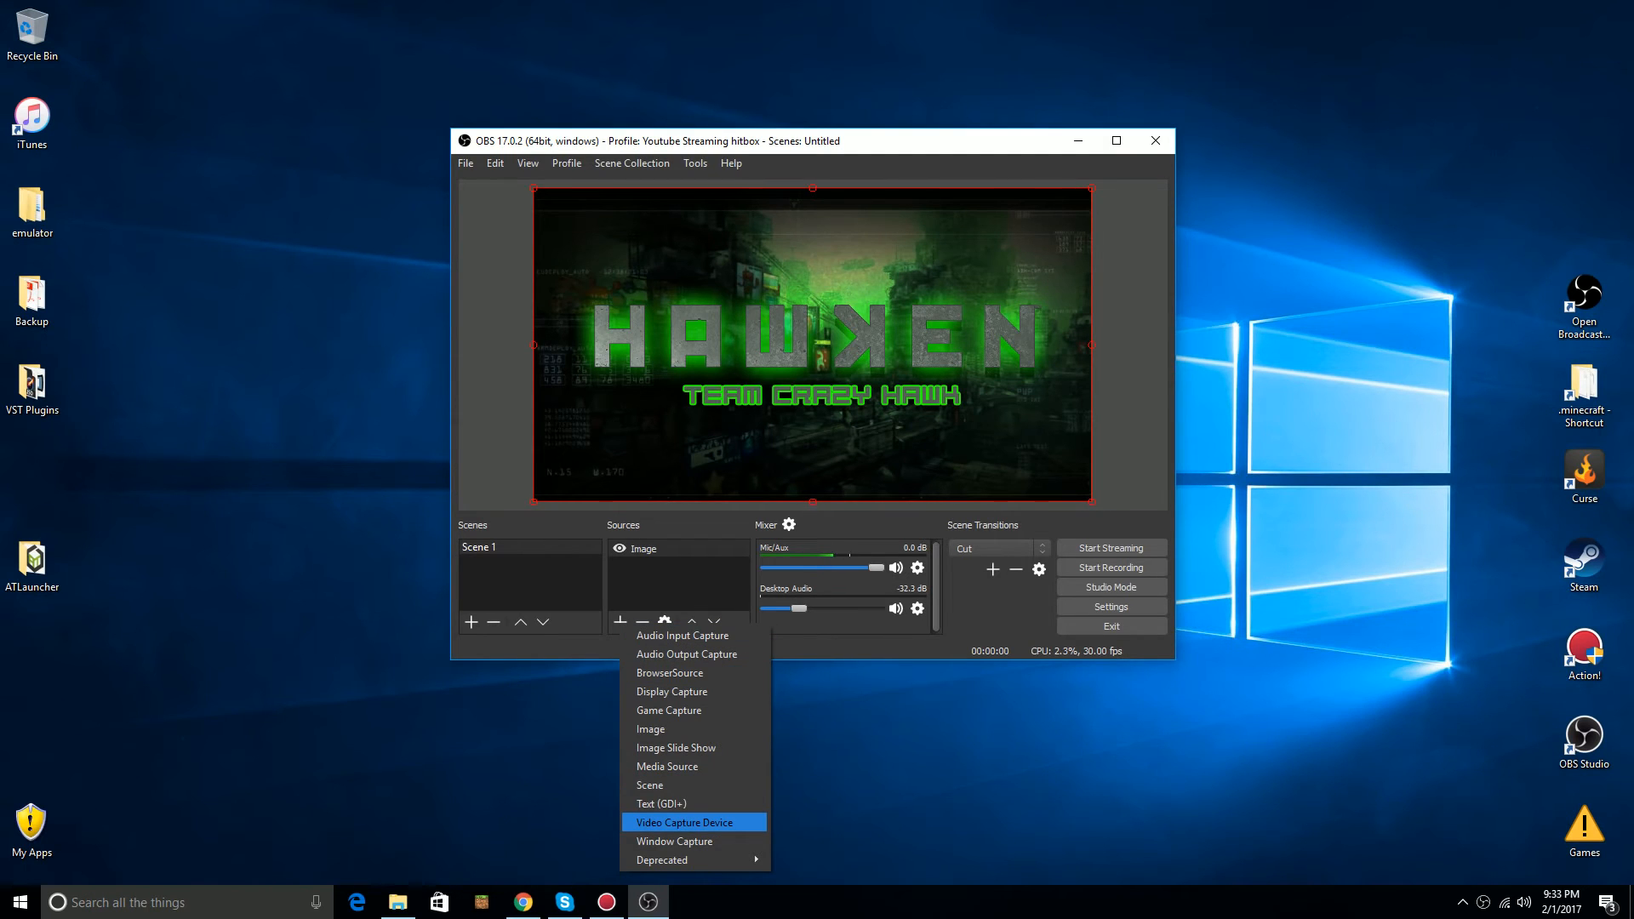
pyautogui.click(688, 822)
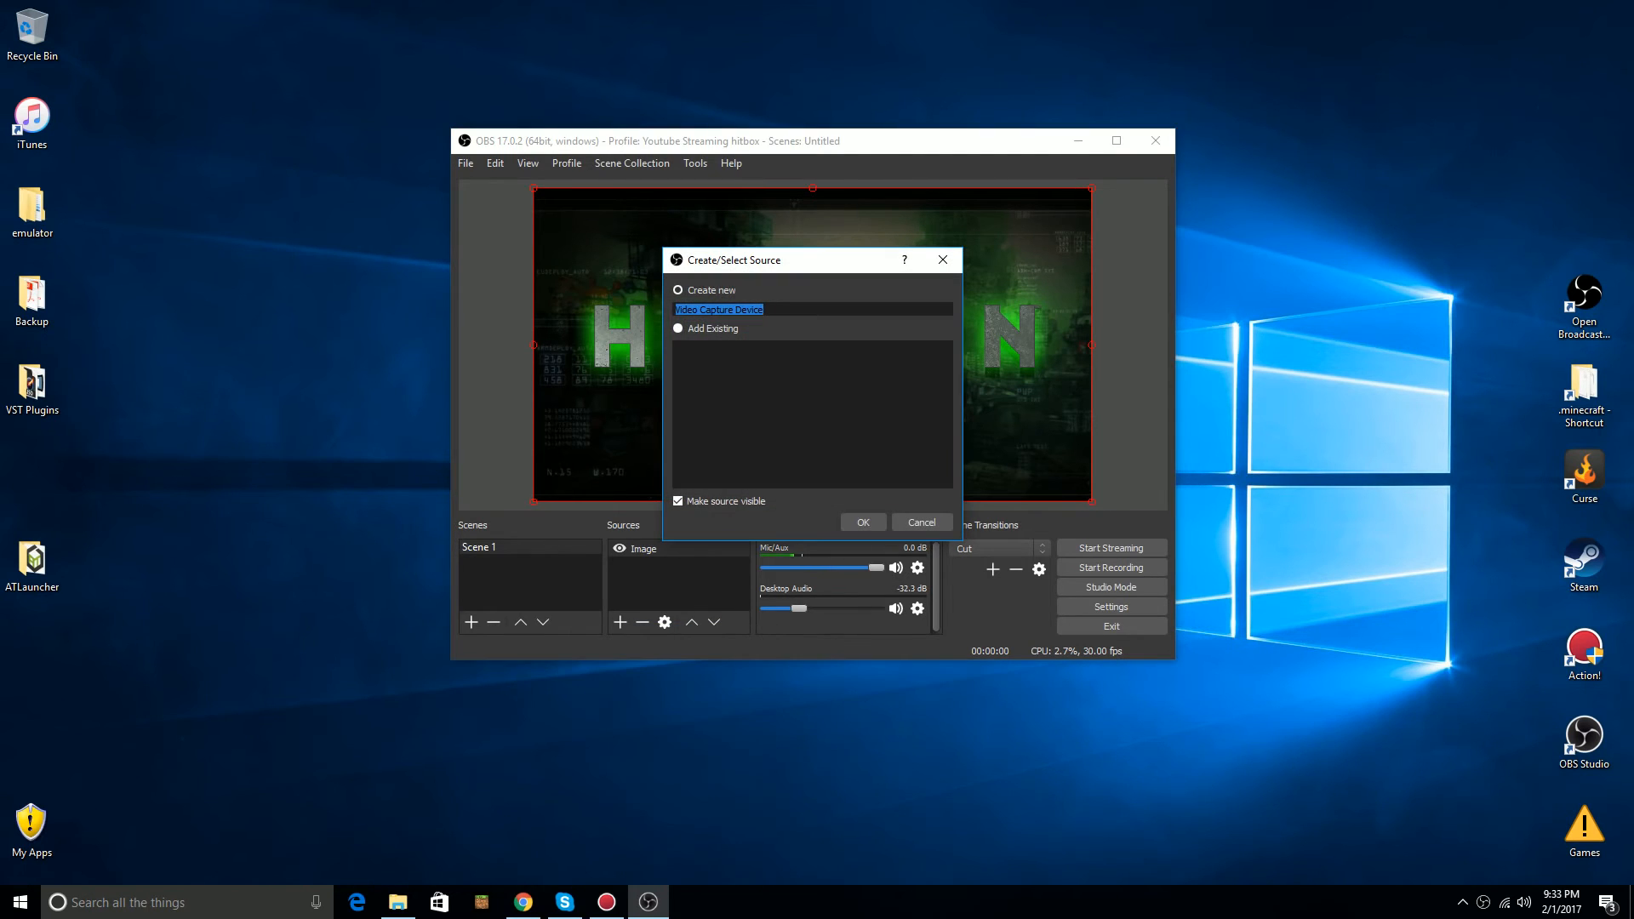
pyautogui.click(863, 522)
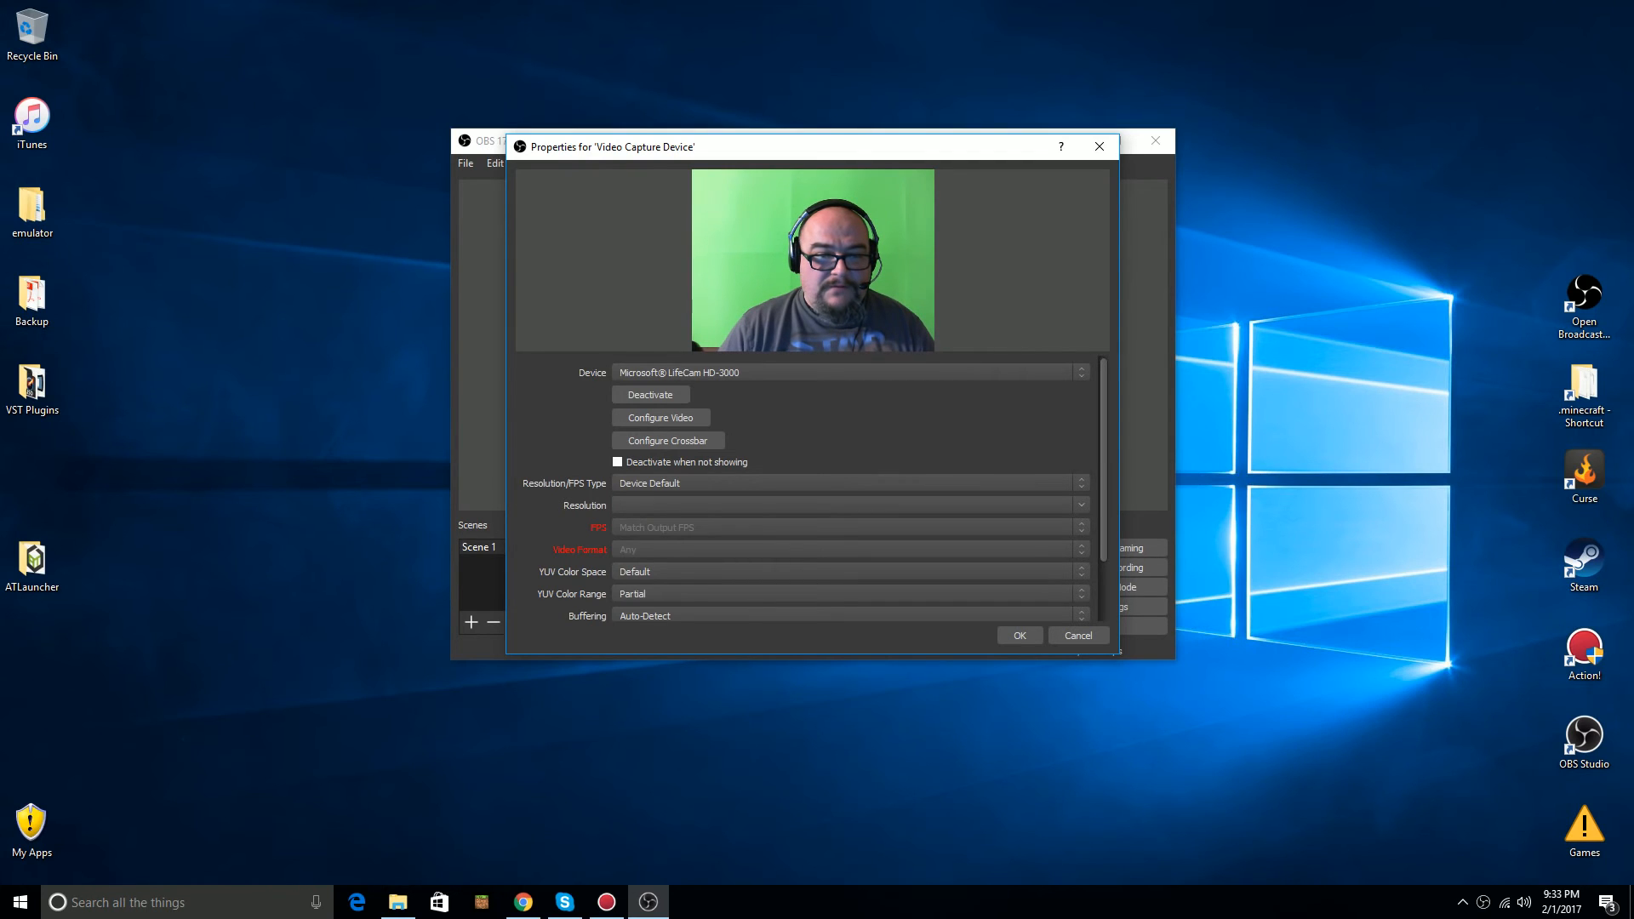
pyautogui.click(1083, 593)
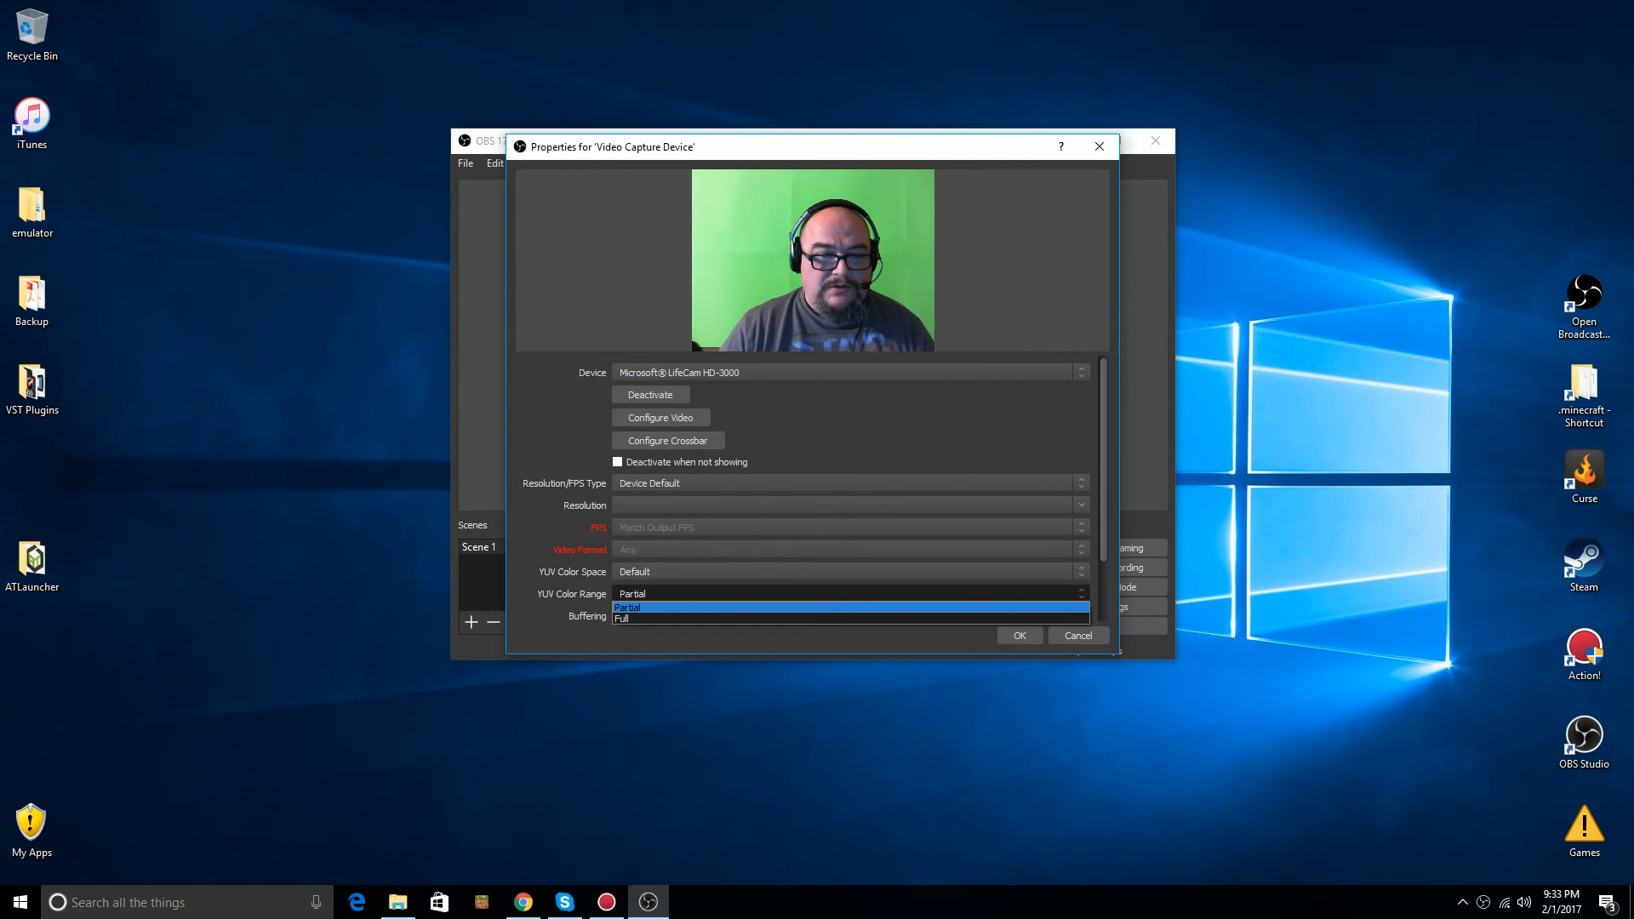
pyautogui.click(626, 618)
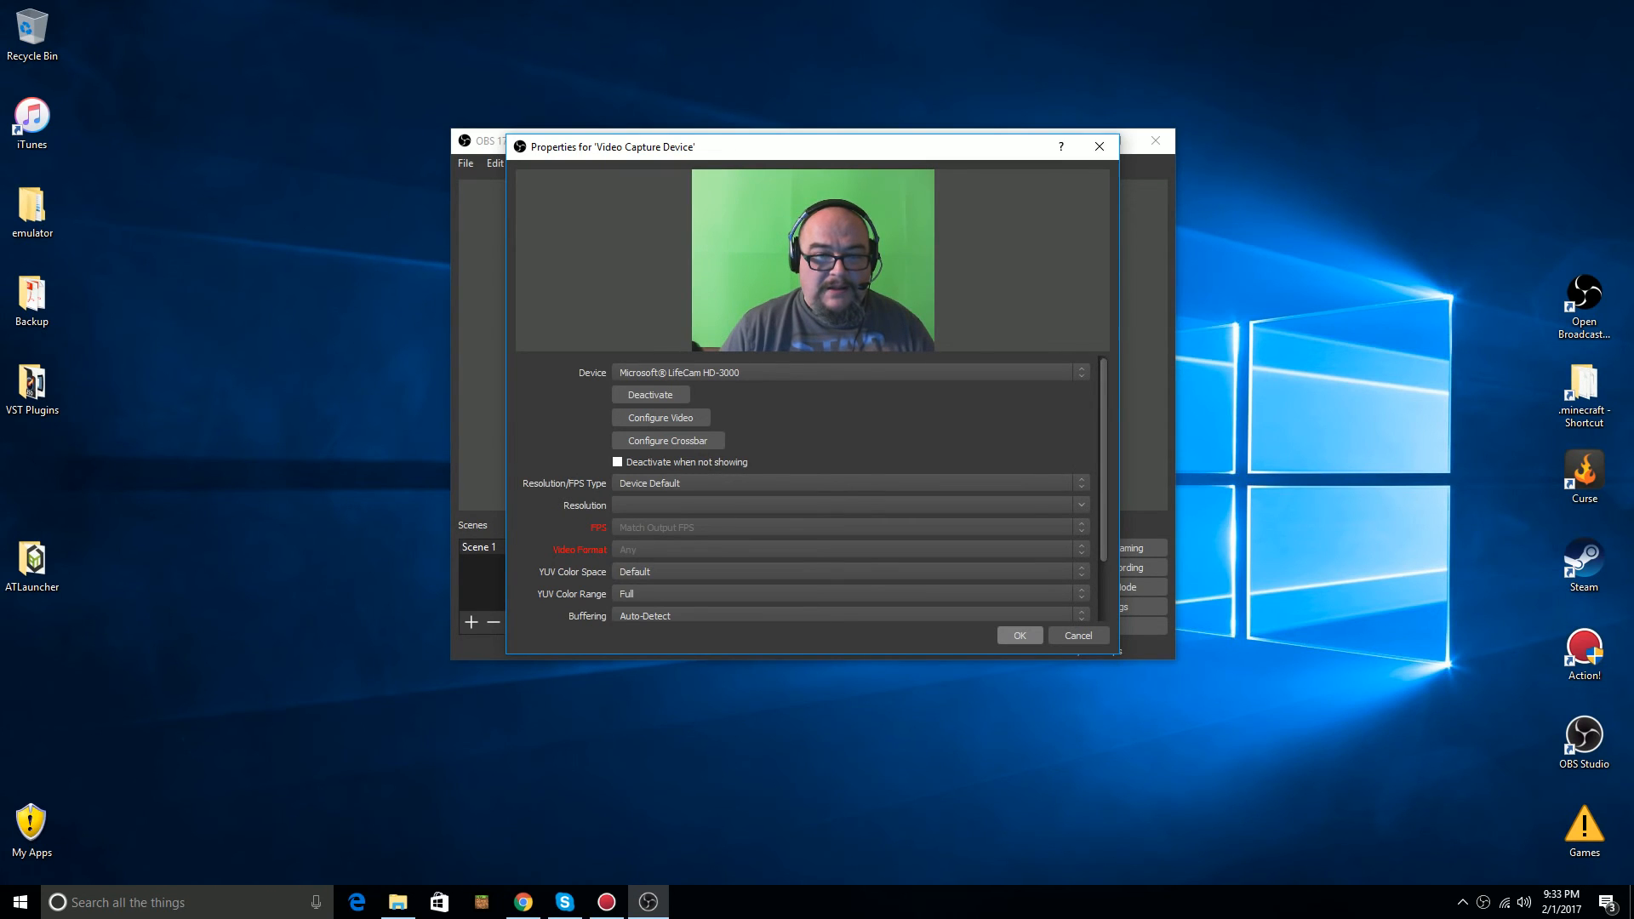
pyautogui.click(1020, 634)
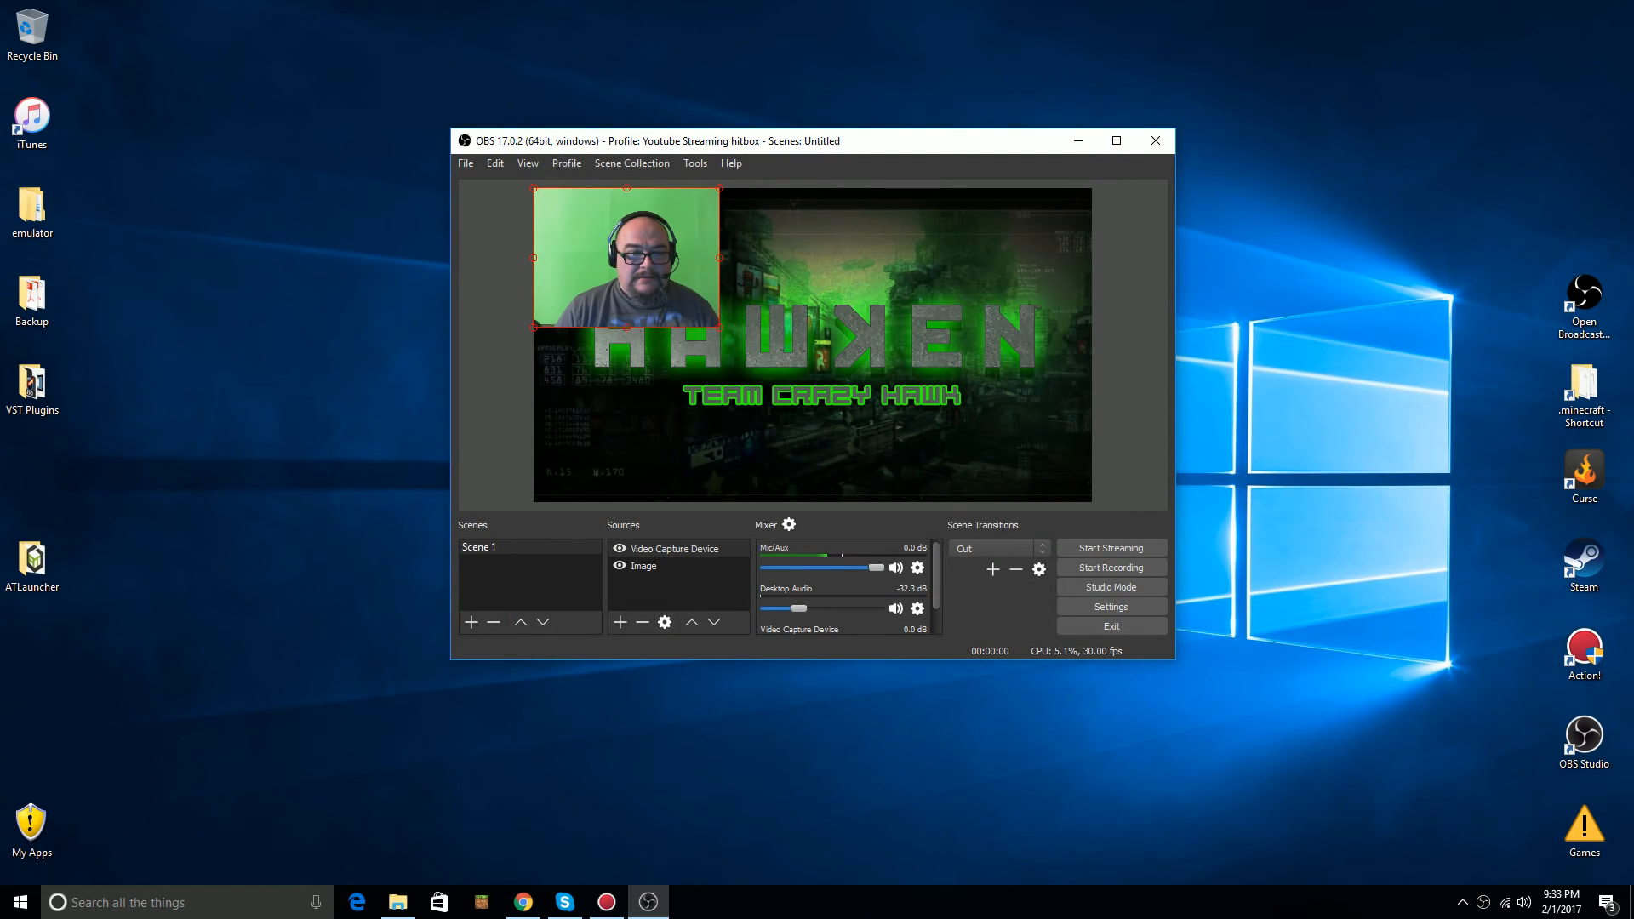
# Move the webcam to the bottom-right corner and add a default-named Chroma Key filter to it
pyautogui.moveTo(625, 260); pyautogui.dragTo(996, 432)
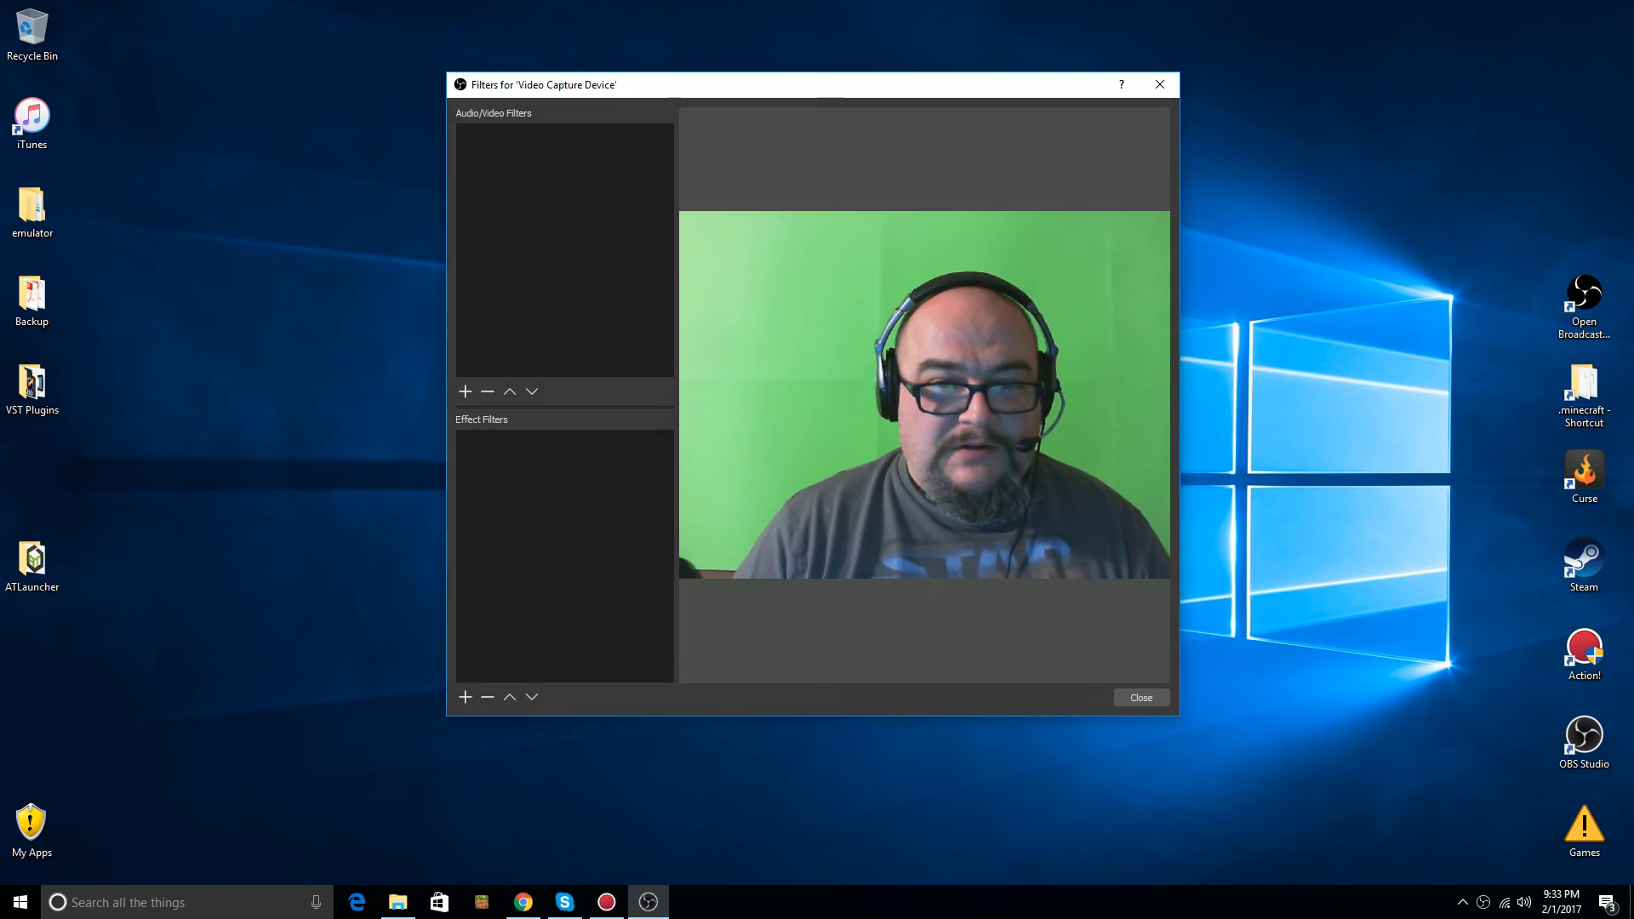
pyautogui.click(464, 696)
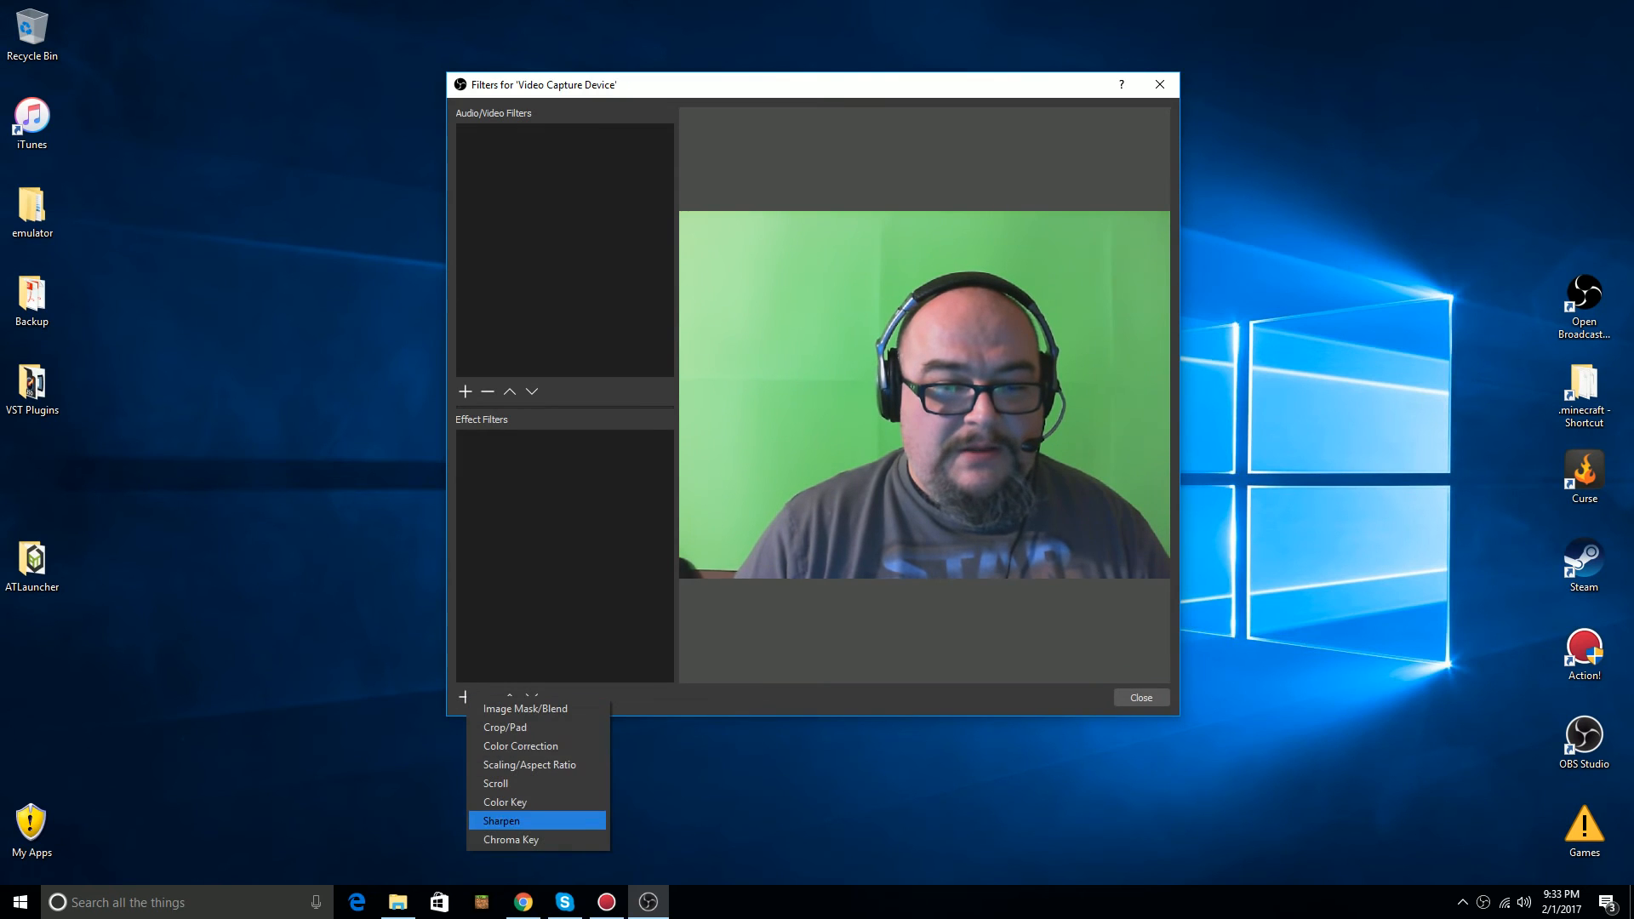
pyautogui.click(511, 839)
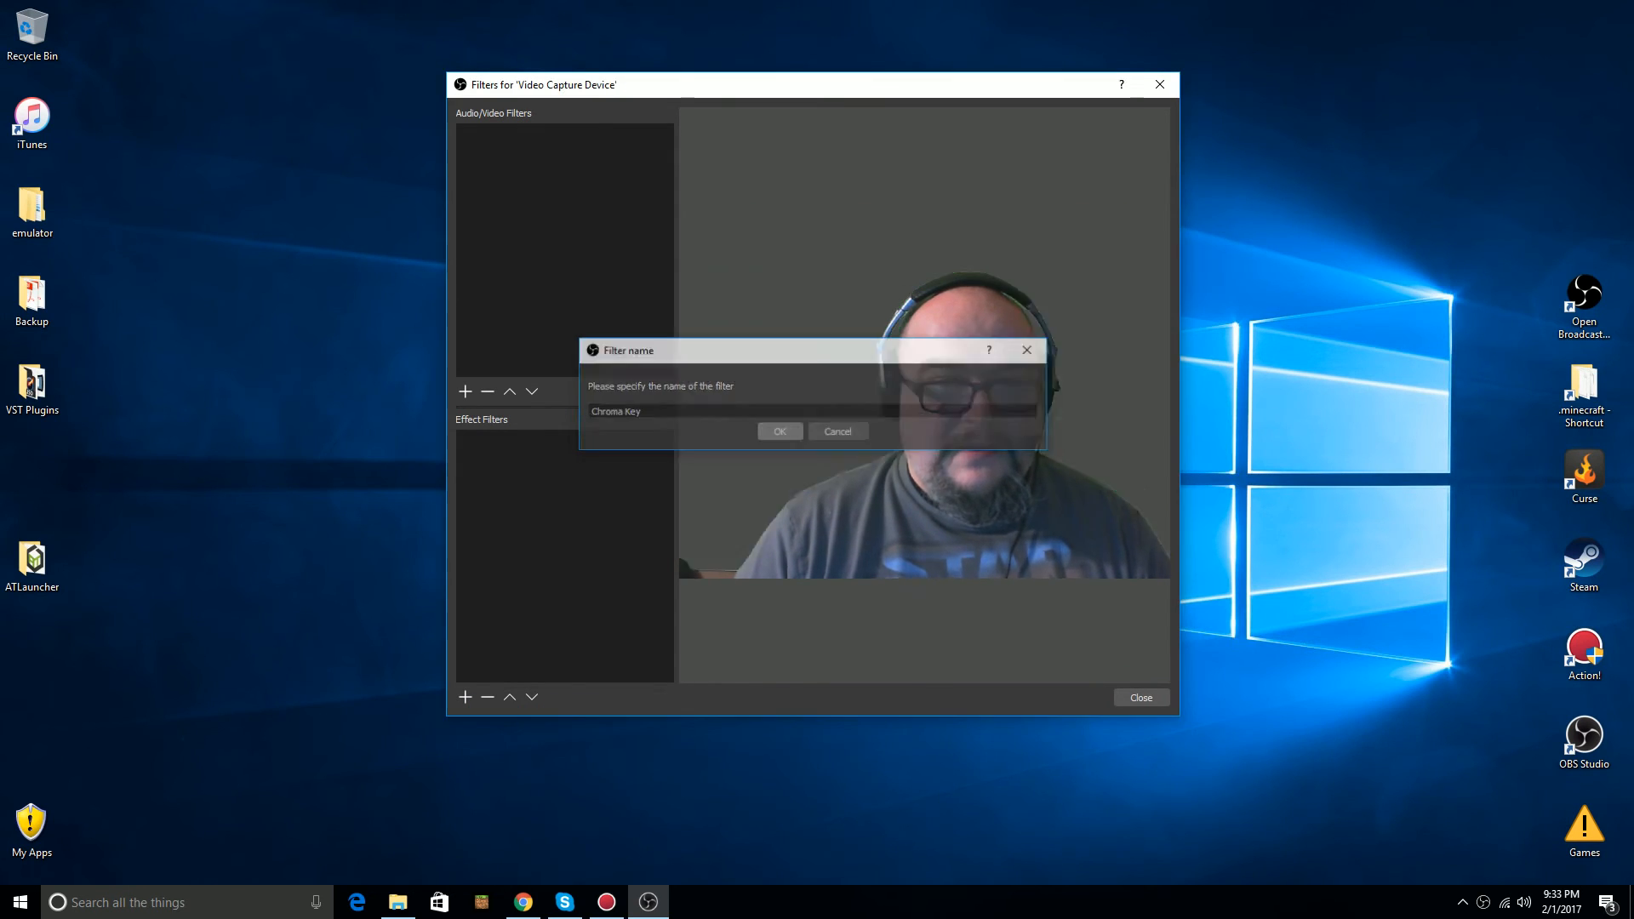
pyautogui.click(780, 431)
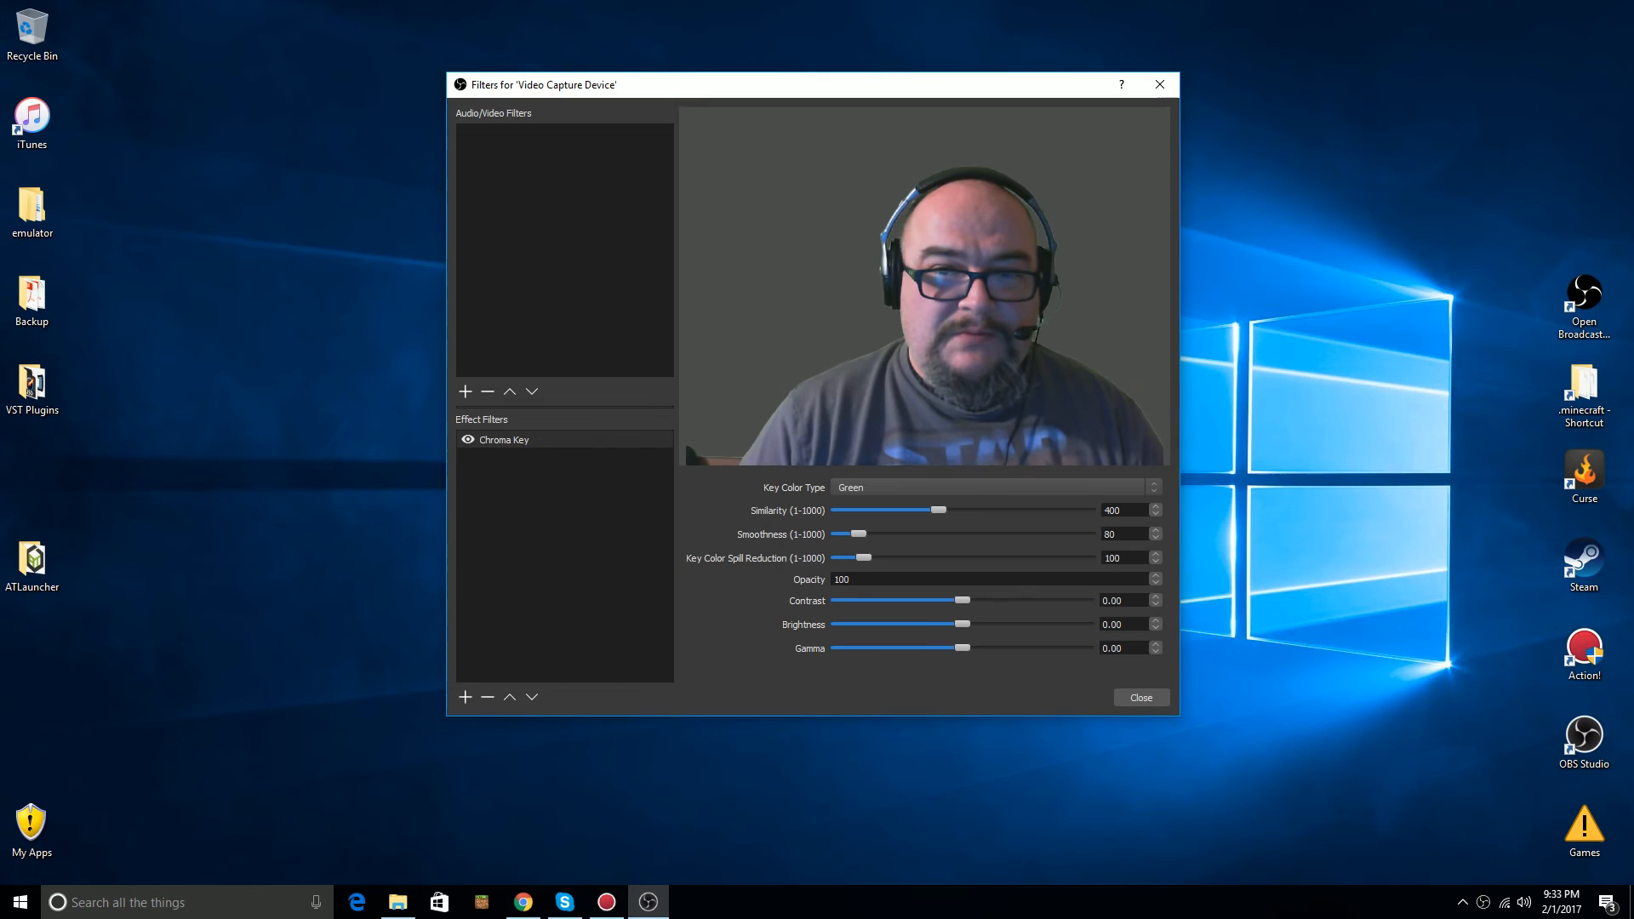
pyautogui.click(1140, 697)
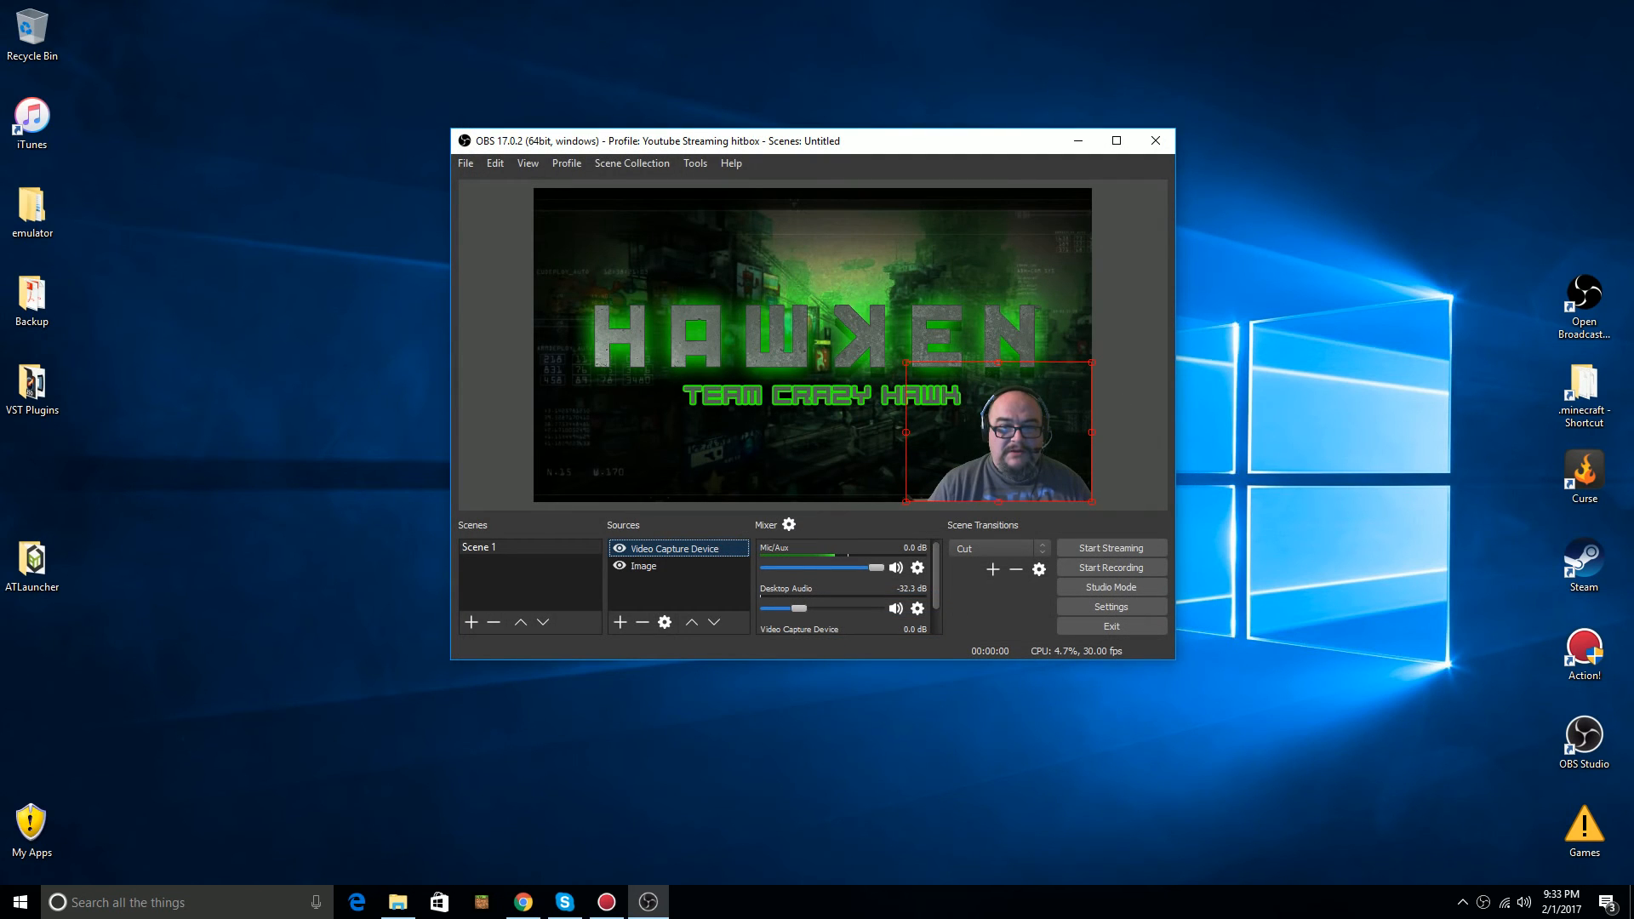